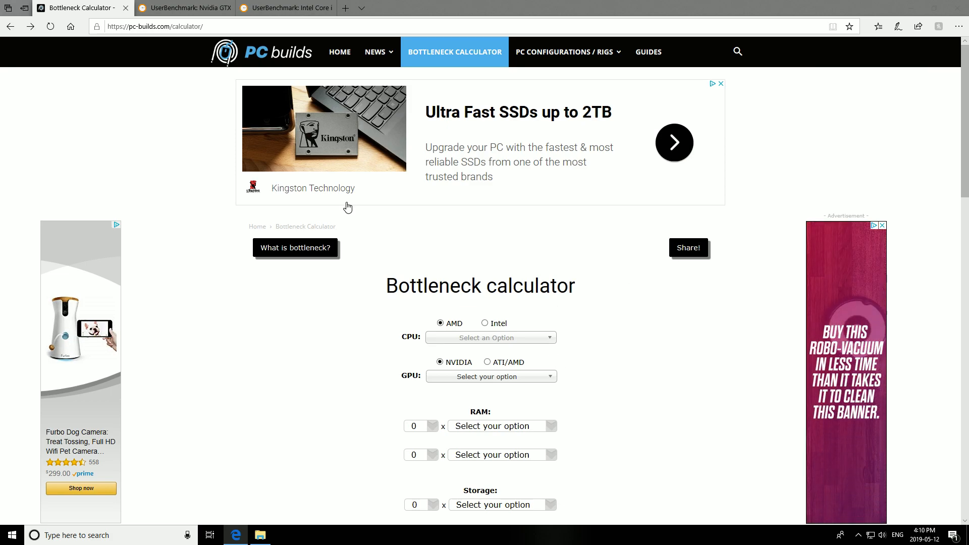
mouse_move(481, 246)
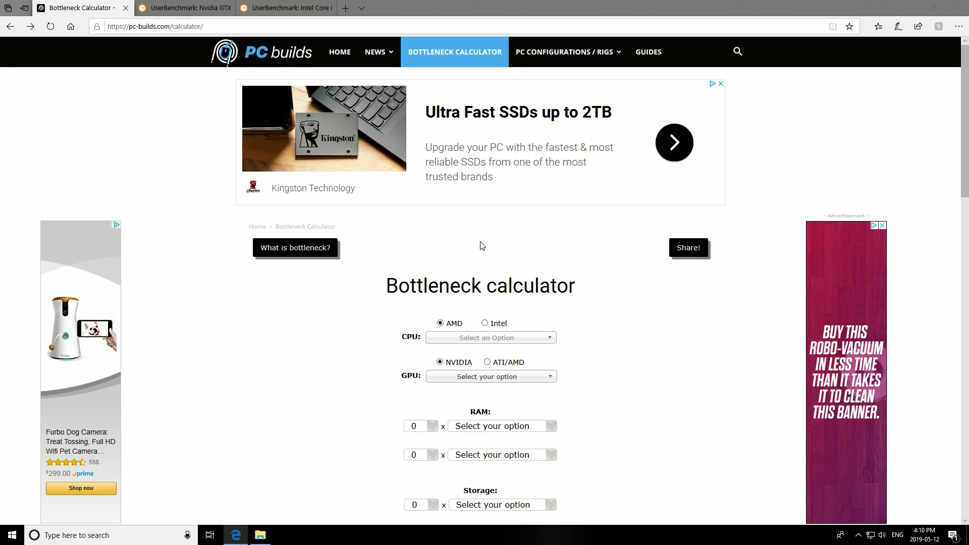
- Choose Intel, the Core i5 family and the Core i5-8400 as the processor
scroll(down, 3)
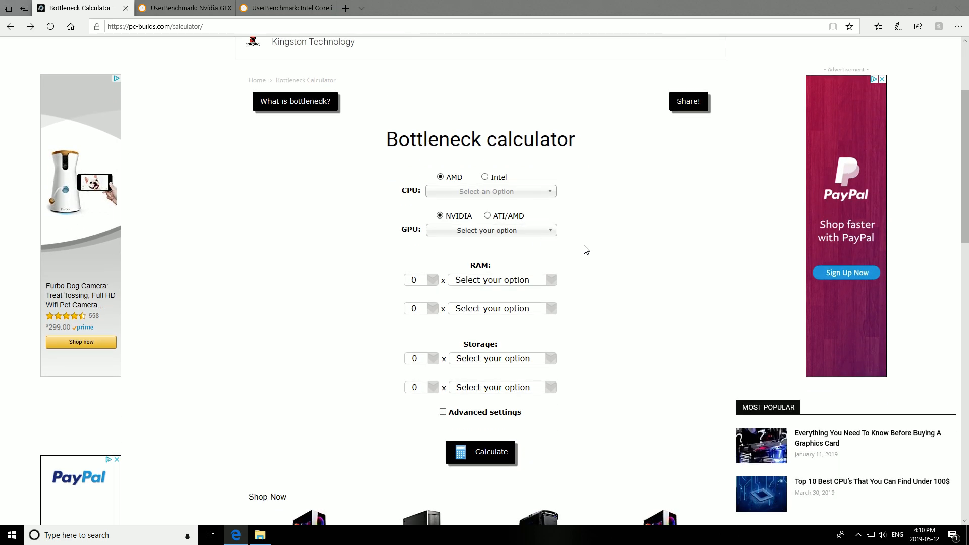
scroll(down, 3)
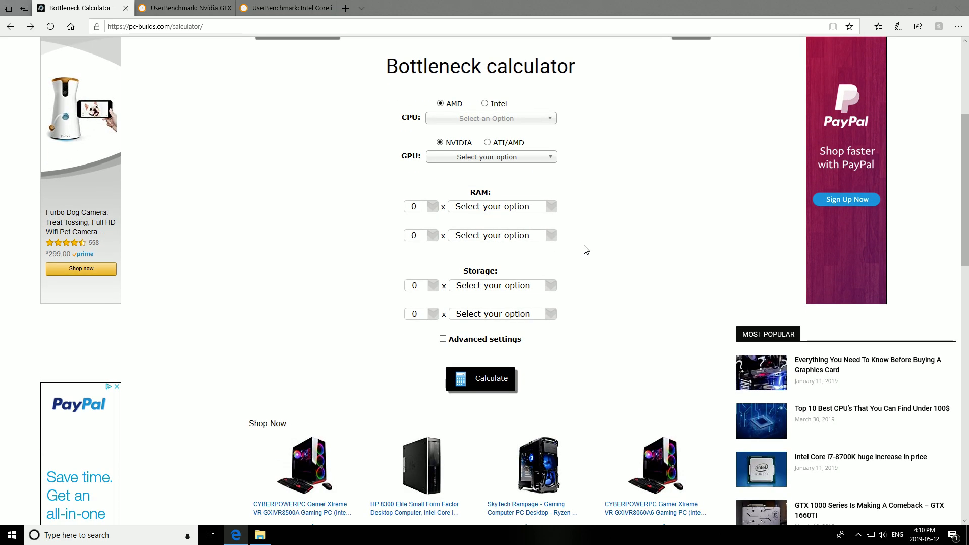
scroll(up, 3)
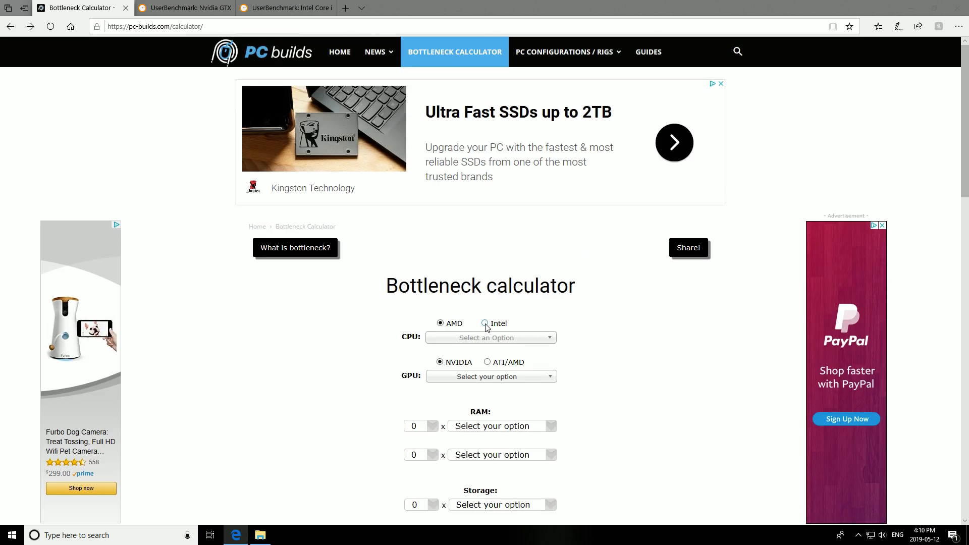
click(486, 323)
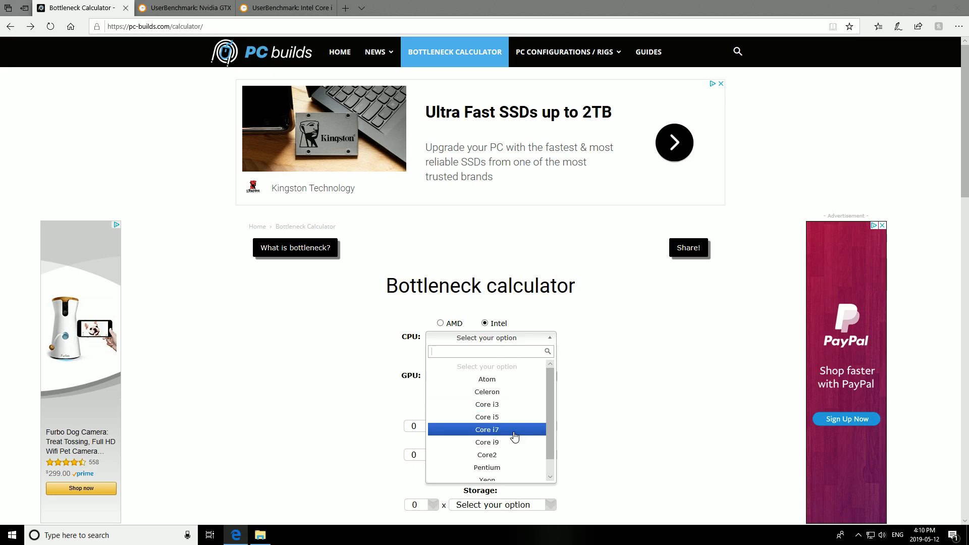
click(486, 416)
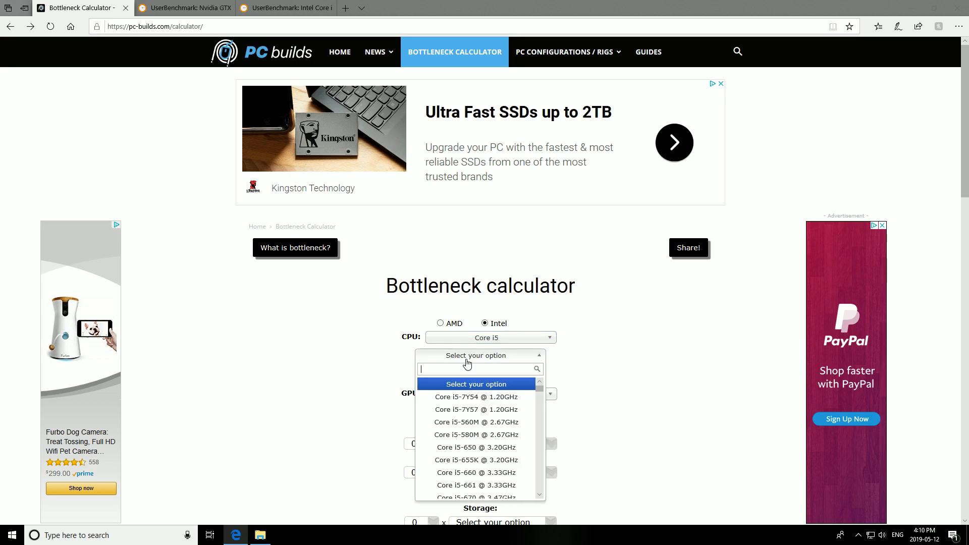
scroll(down, 3)
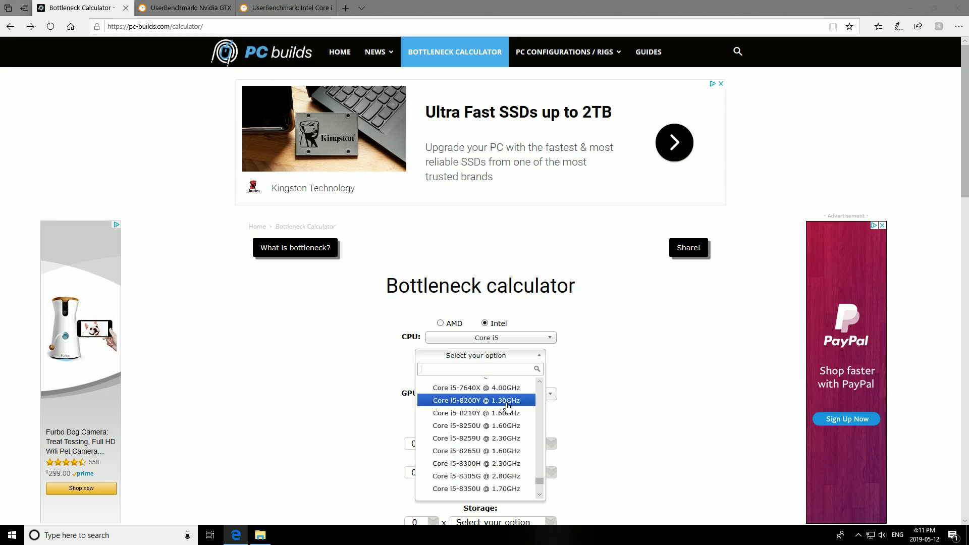
mouse_move(546, 494)
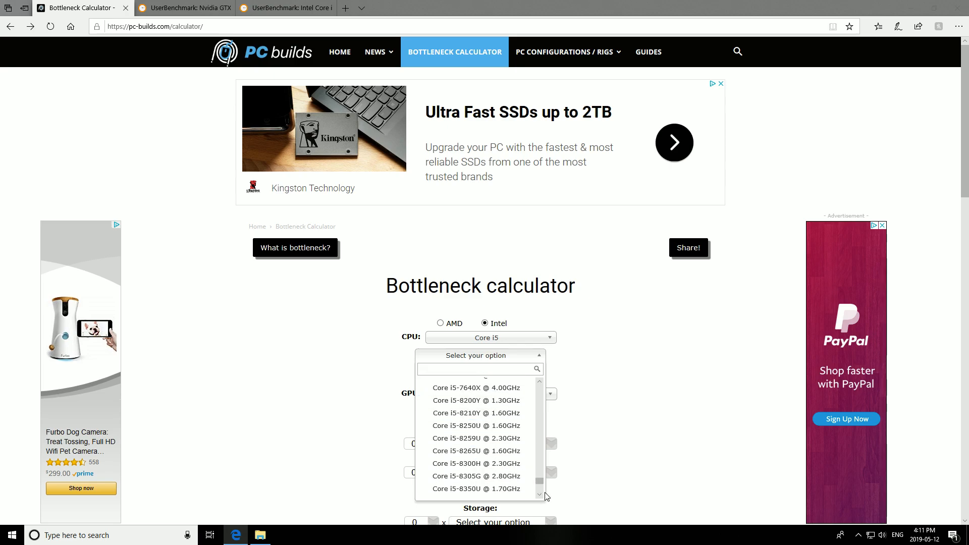
scroll(down, 3)
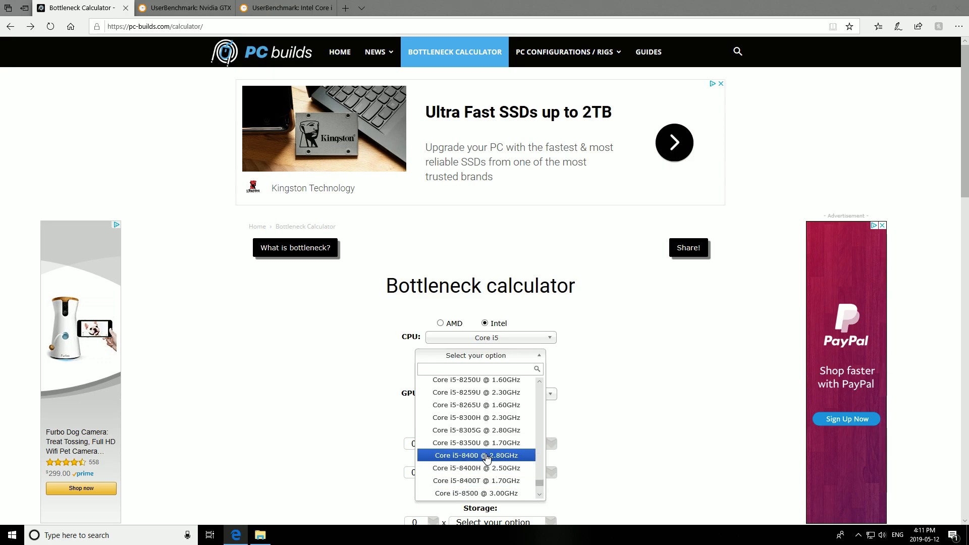
click(476, 455)
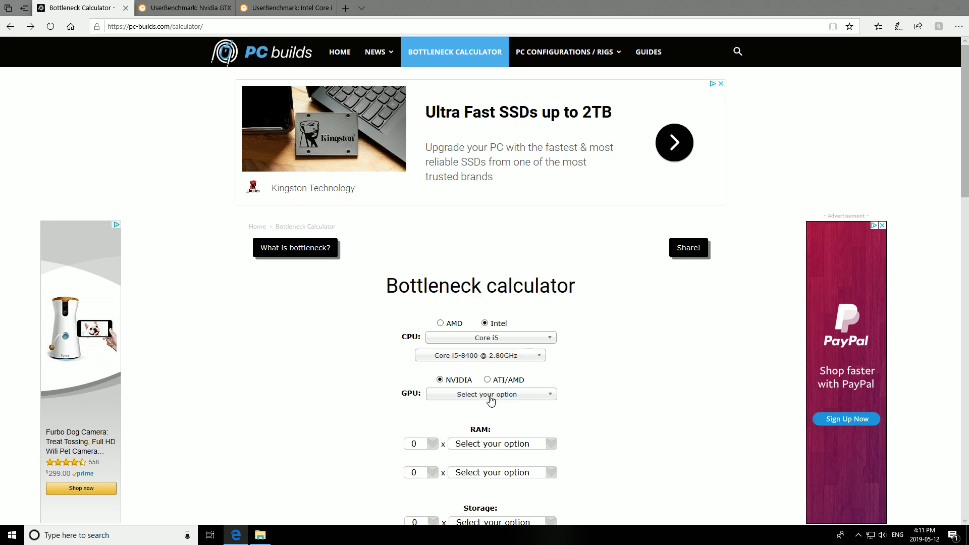
- Pick the GeForce GTX 1080 from the 1000 Series and run the calculation
click(491, 394)
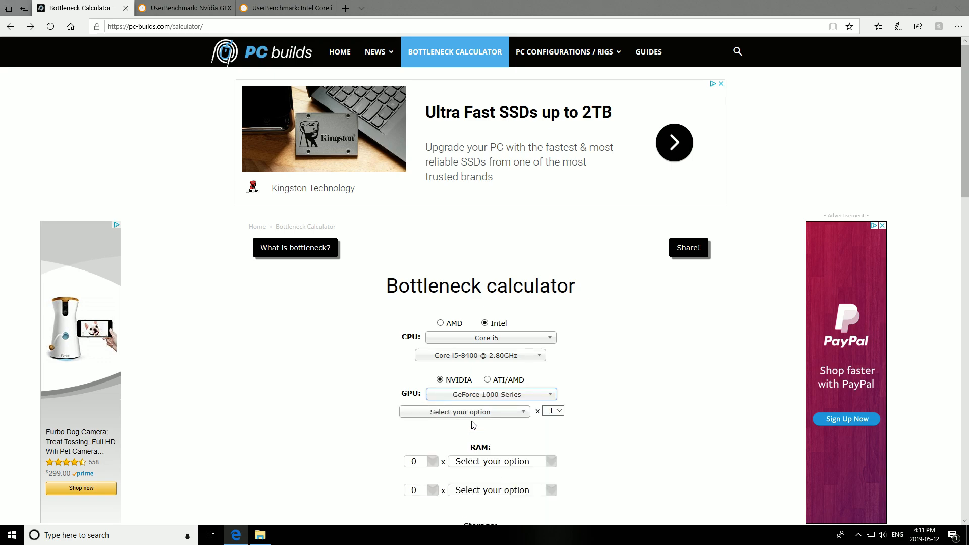
click(463, 412)
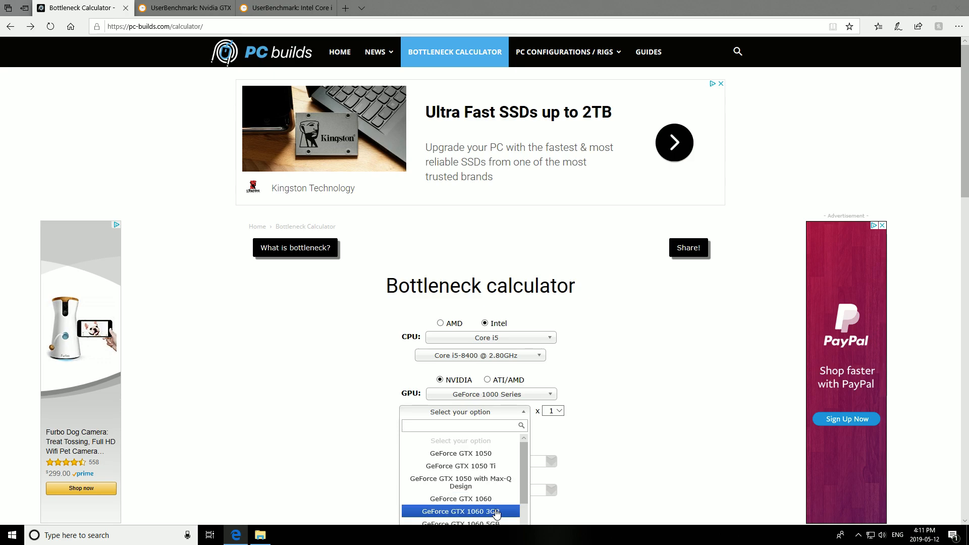
scroll(down, 3)
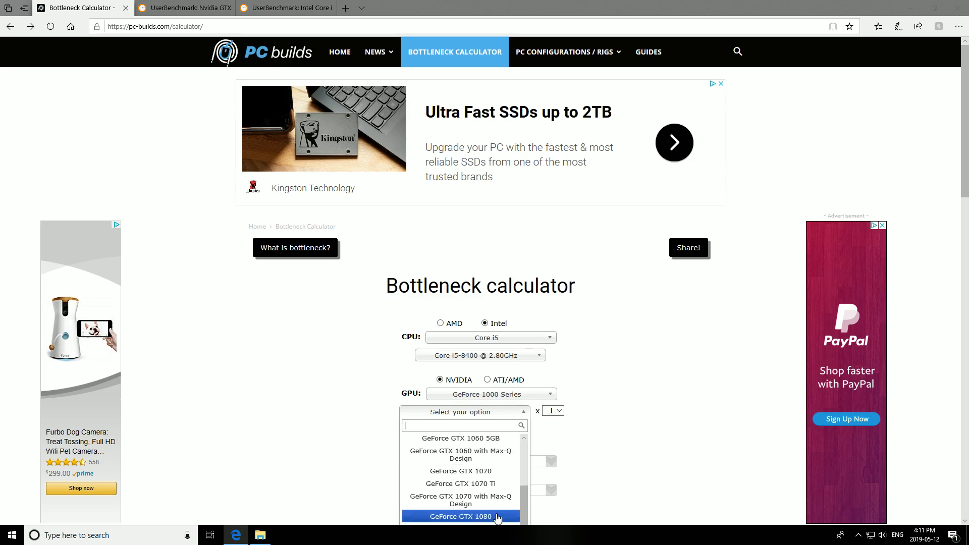
click(452, 517)
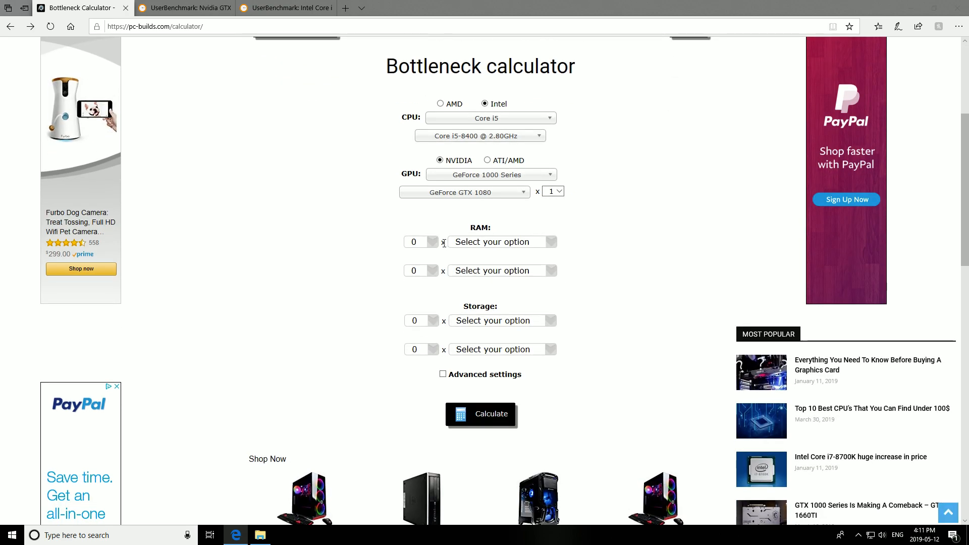
click(430, 242)
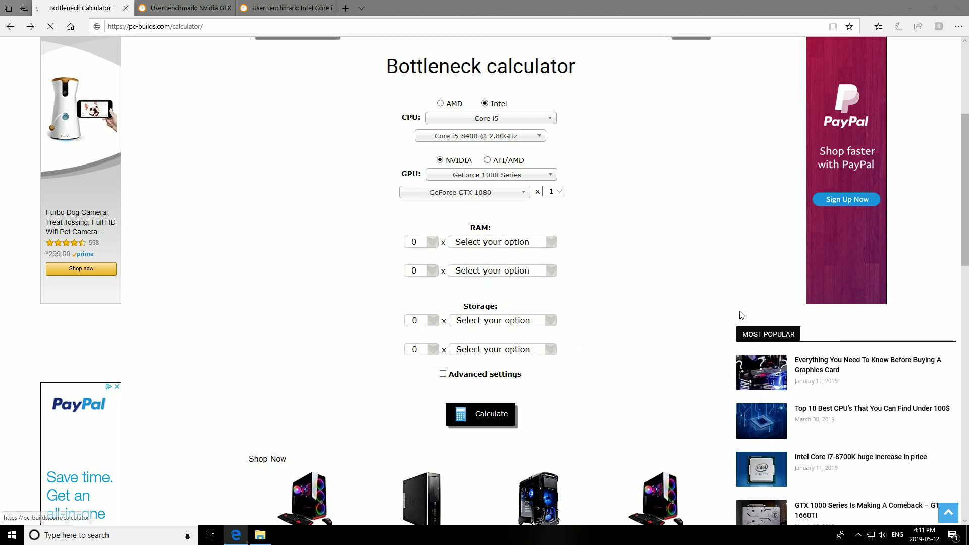
- Look over the 8.48% i5-8400 with GTX 1080 result page
click(480, 413)
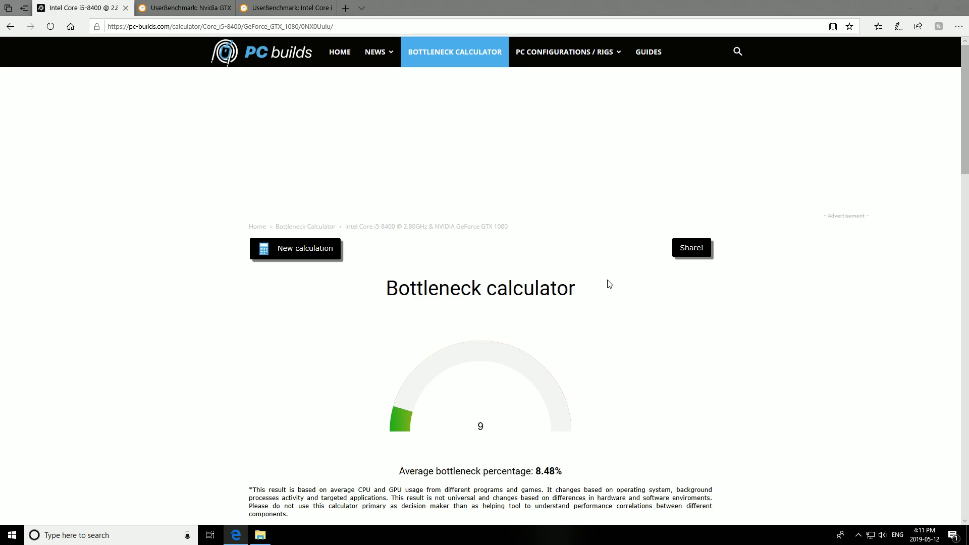
scroll(down, 3)
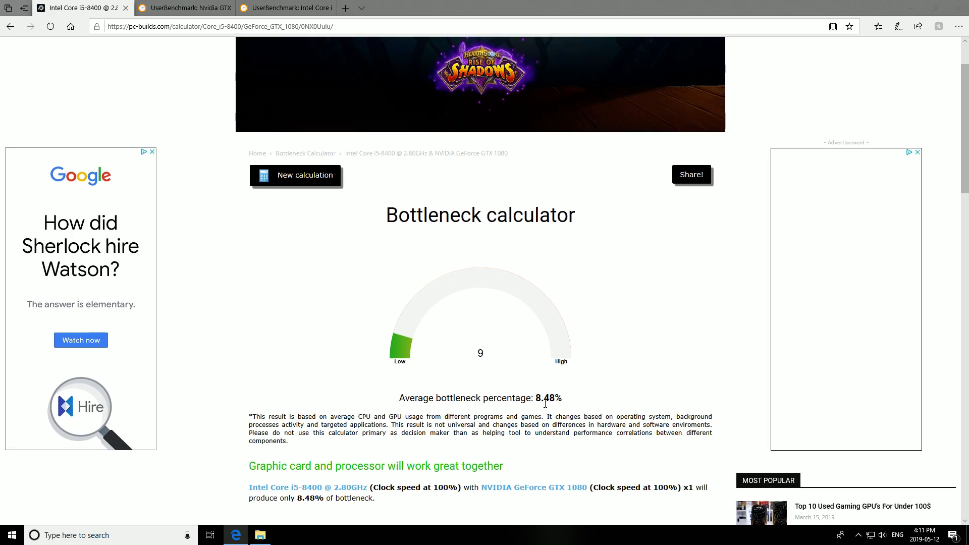
scroll(down, 3)
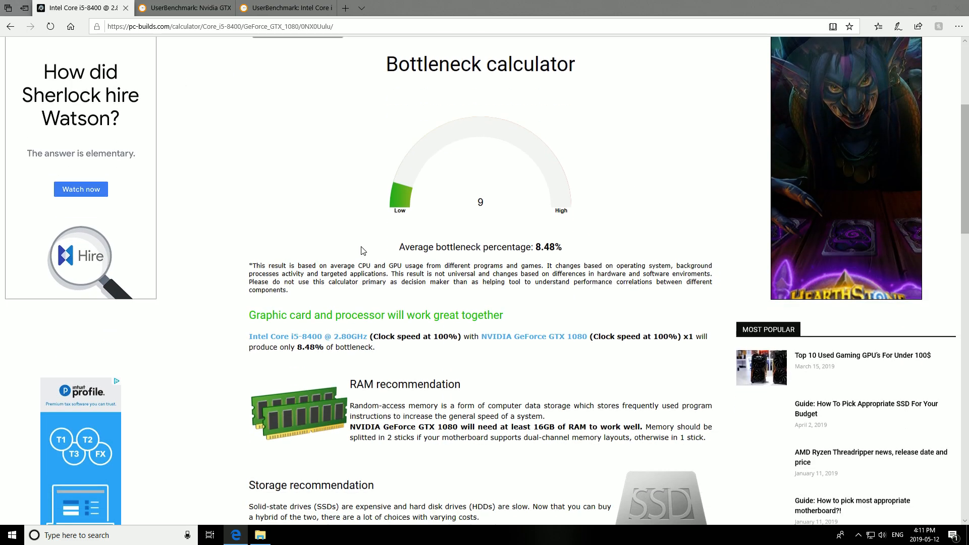
scroll(up, 3)
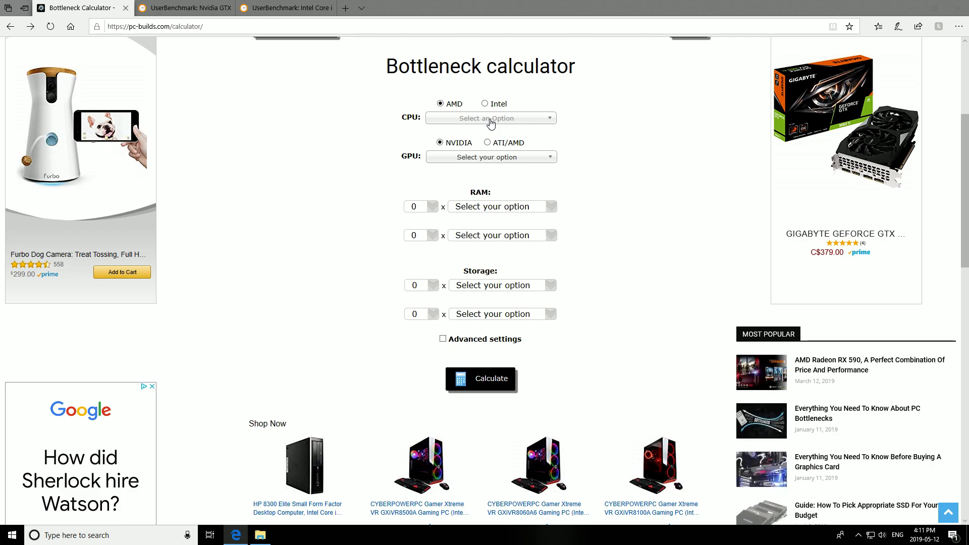
- Select Intel Core i5-8400, filtering the Core i5 list with '84'
click(488, 118)
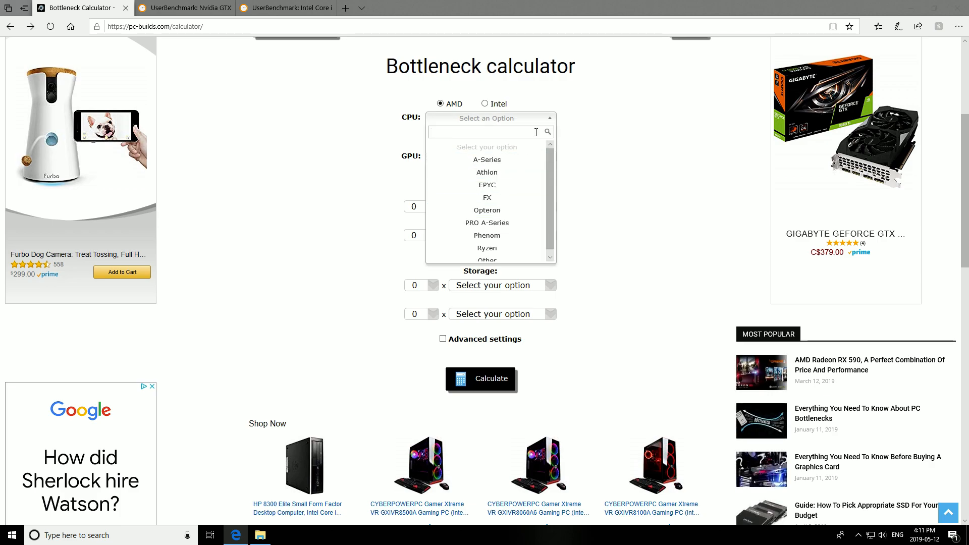
click(484, 103)
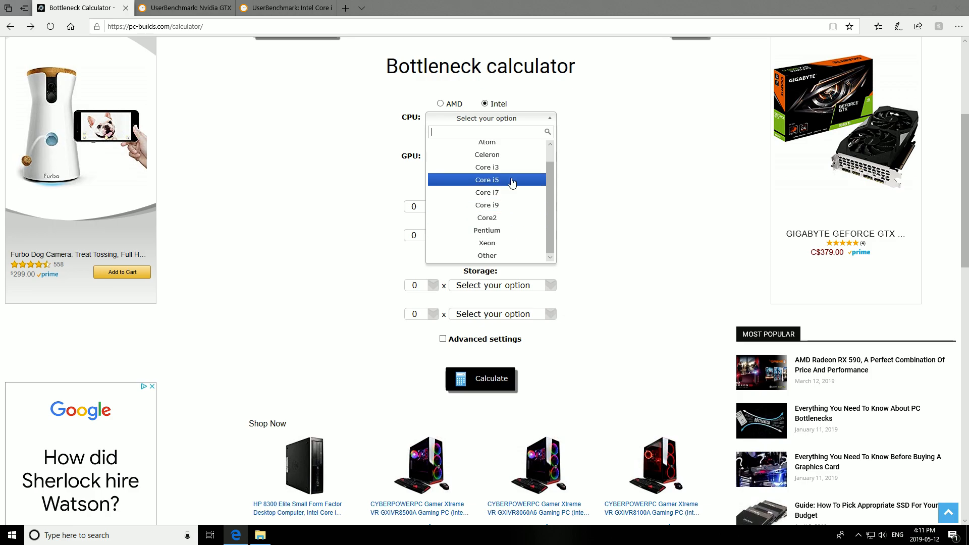
click(486, 180)
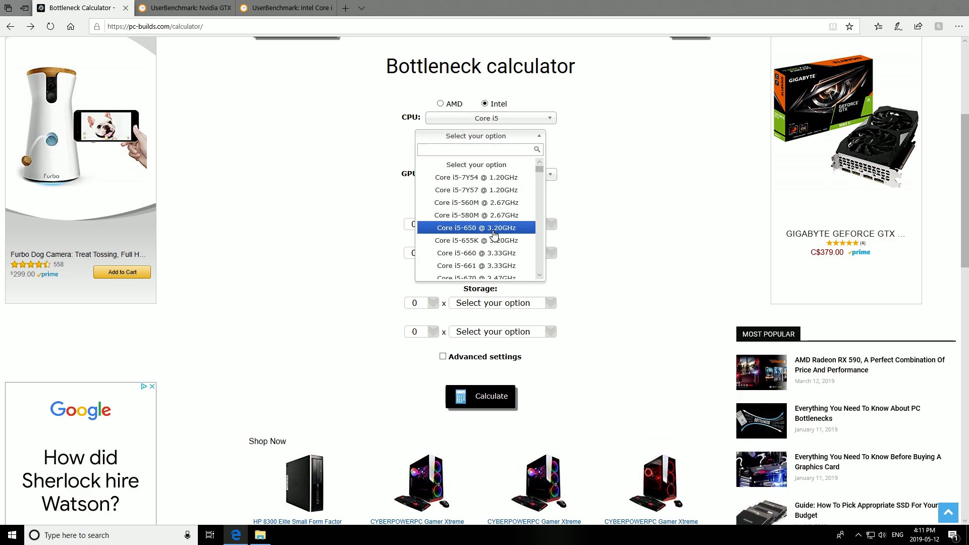
text(84)
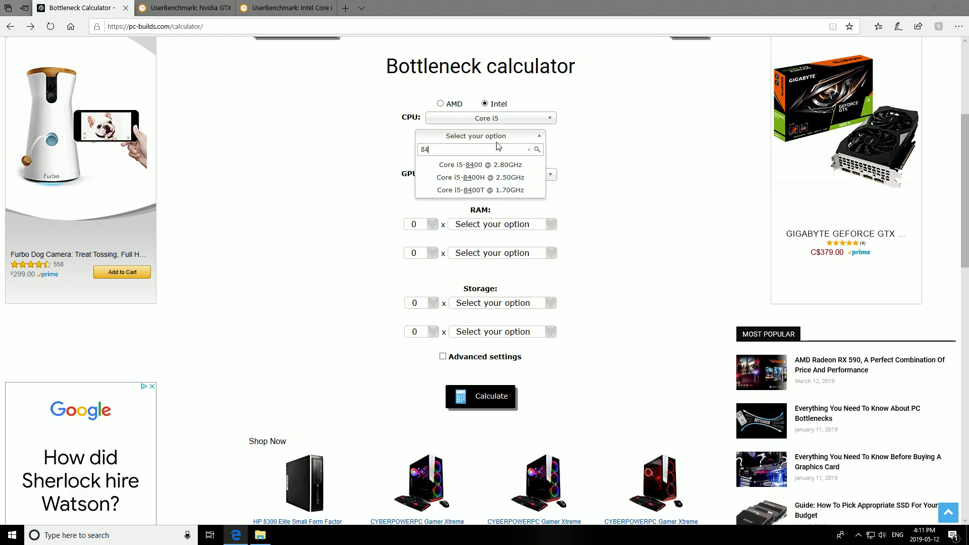
click(479, 164)
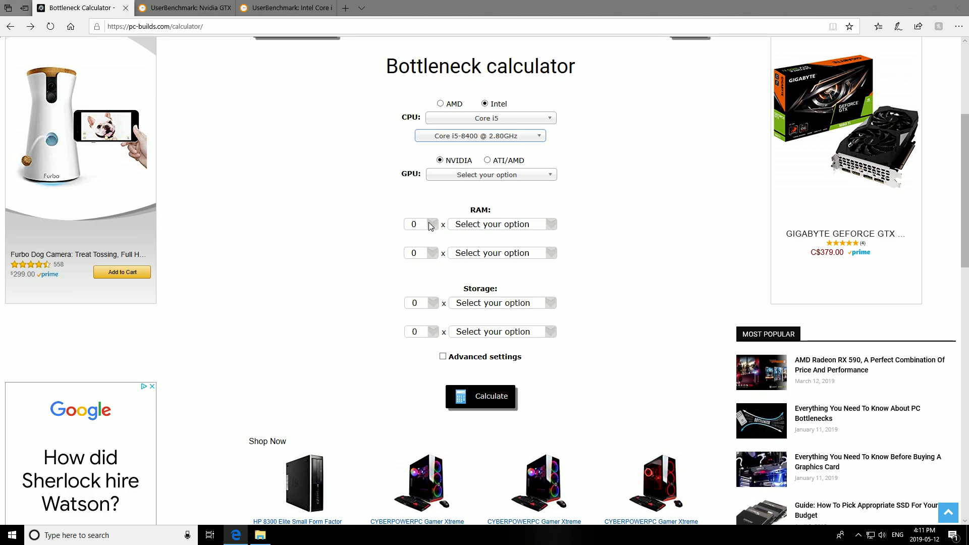
- Set RAM to 4 × 8GB DDR4 modules and add one SSD as storage
click(431, 224)
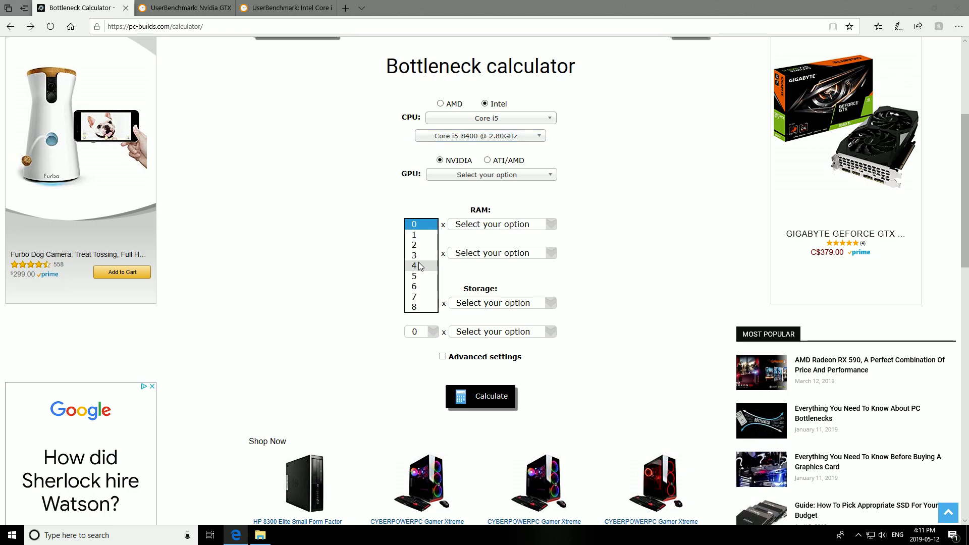
click(414, 265)
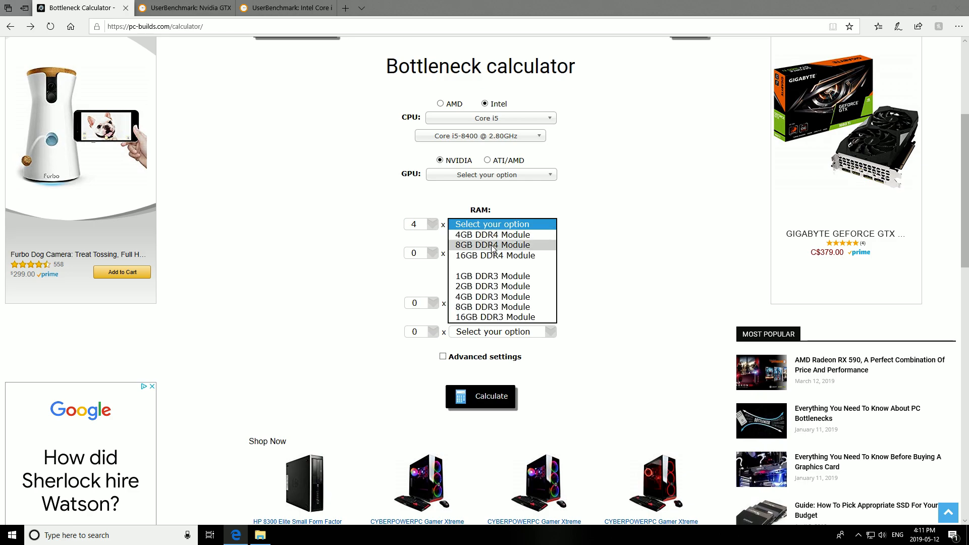
click(492, 244)
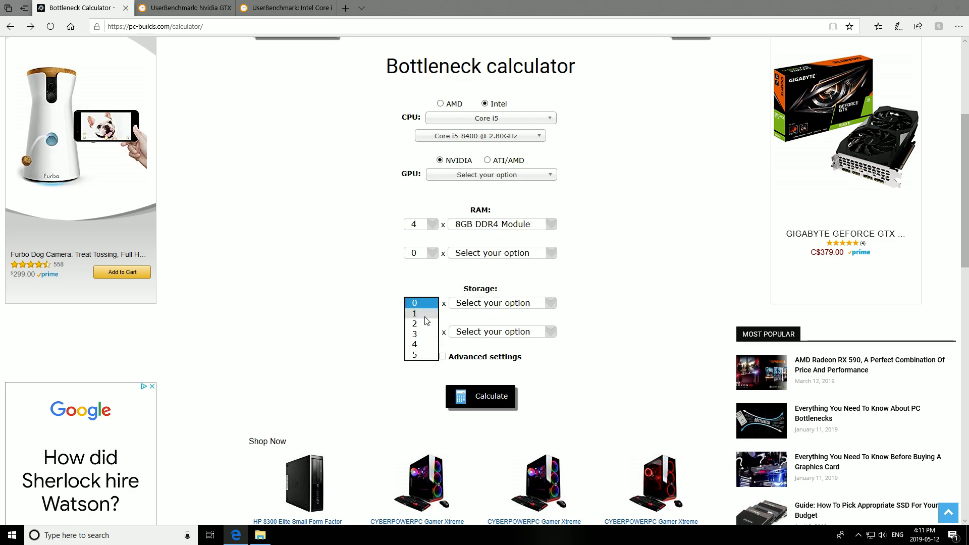
click(414, 312)
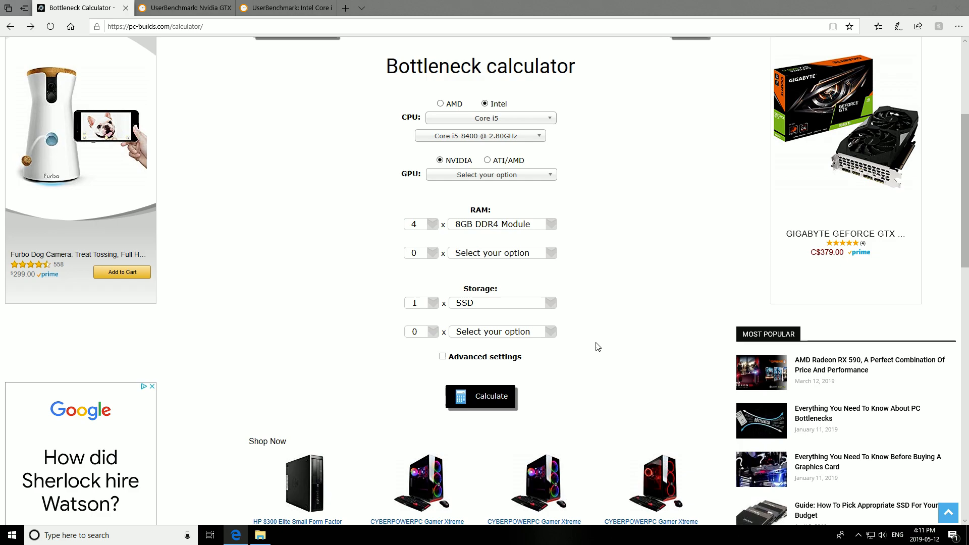
- Dismiss the missing-GPU warning after calculating and choose NVIDIA GeForce 1000 Series
click(481, 396)
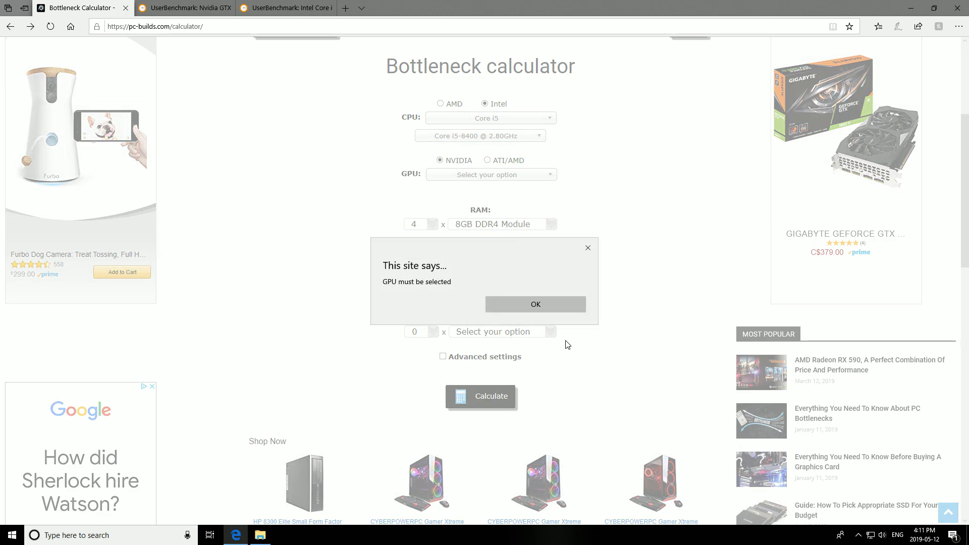
click(534, 304)
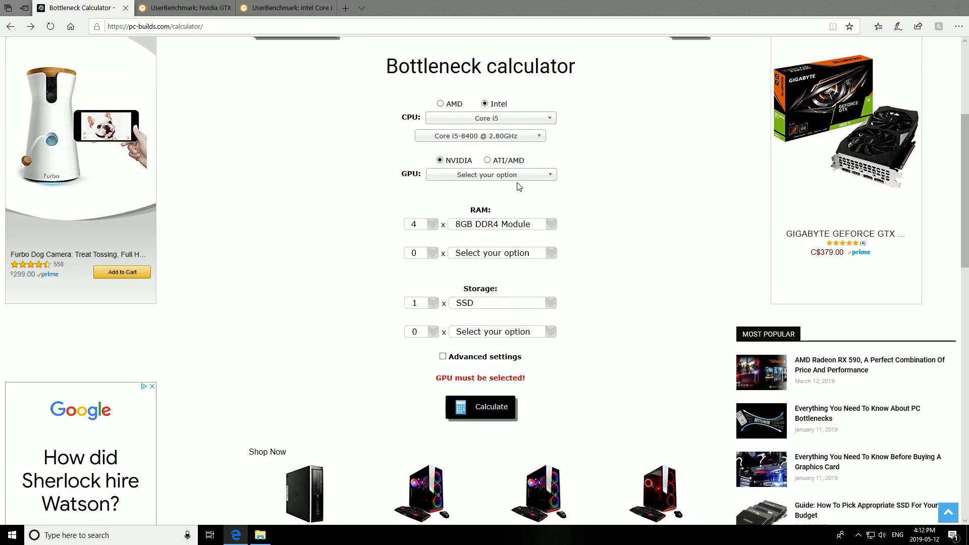
click(491, 175)
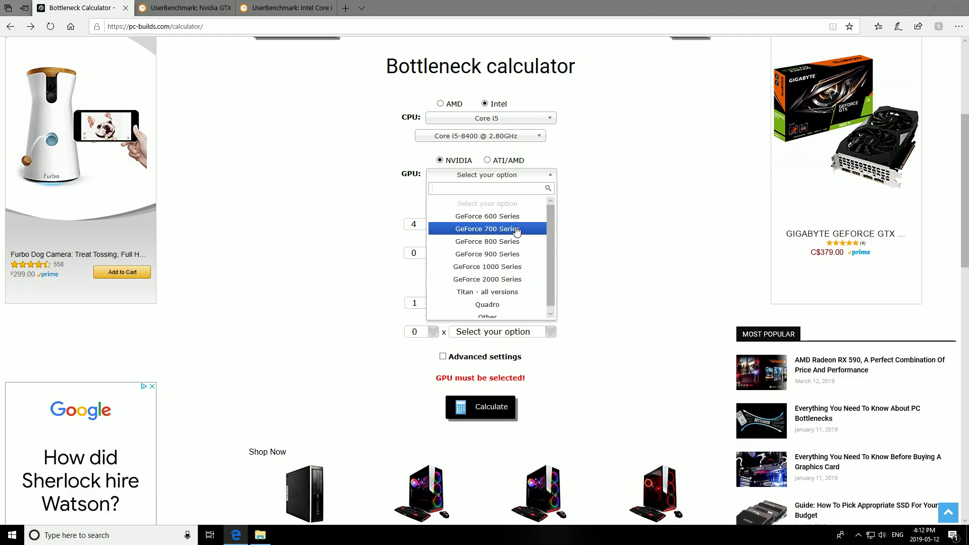
click(487, 266)
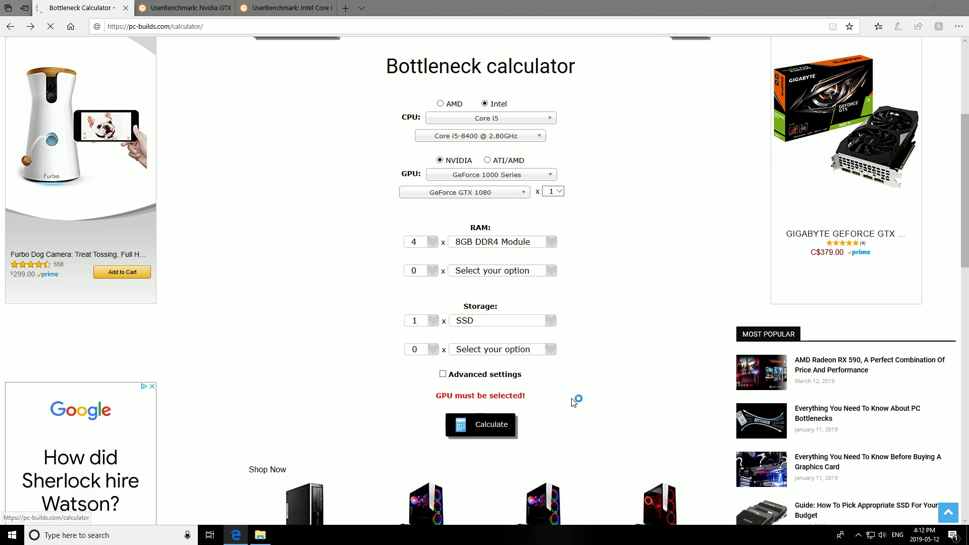
- Calculate the build and scroll through the 8.48% result, 16GB RAM and storage advice
click(480, 425)
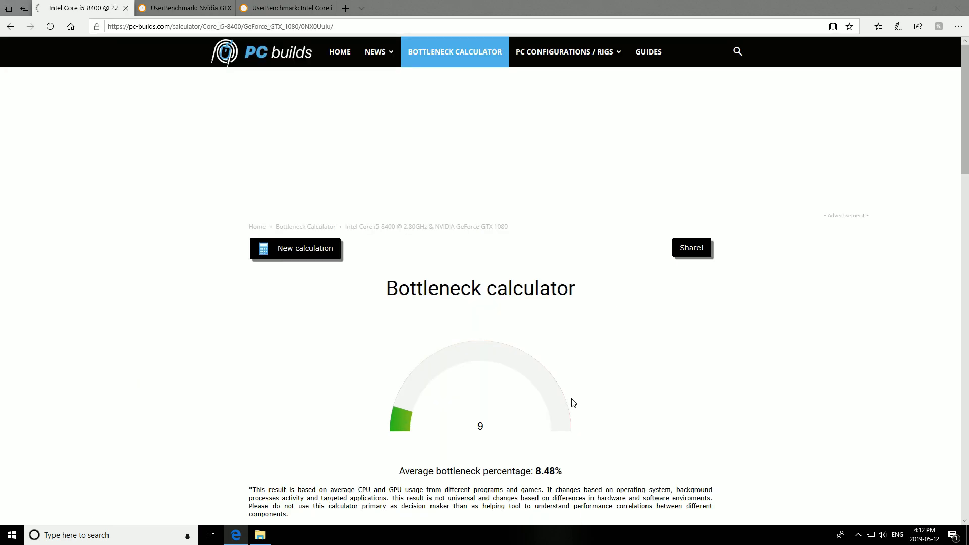
scroll(down, 3)
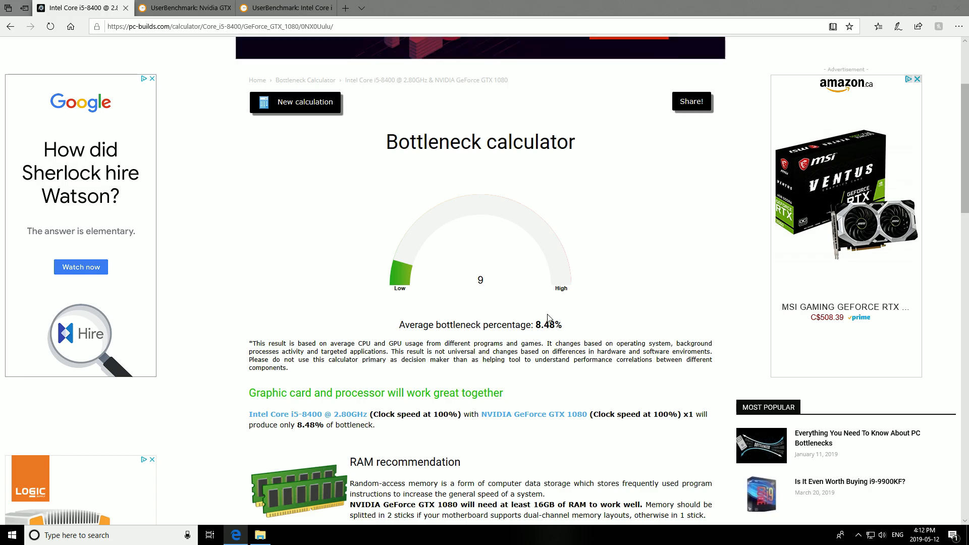
scroll(down, 3)
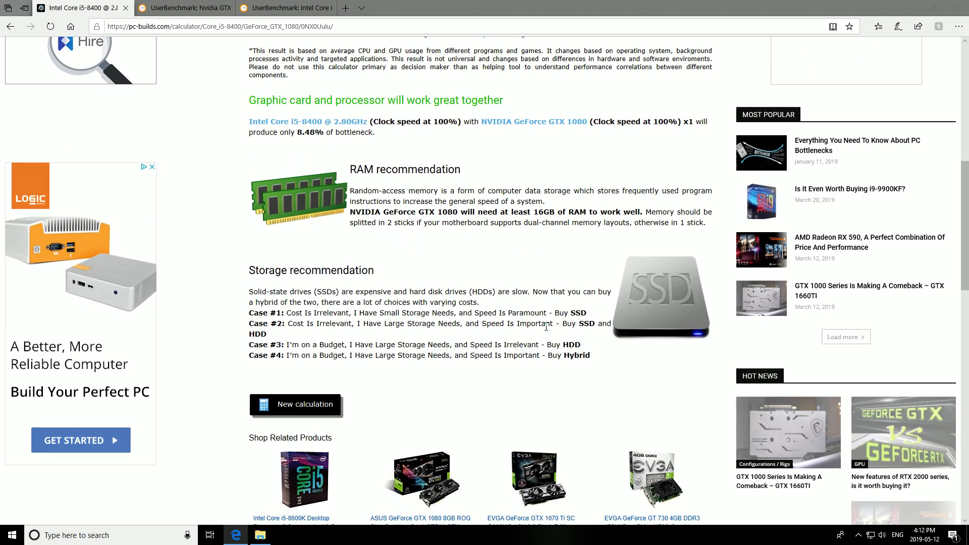
scroll(up, 3)
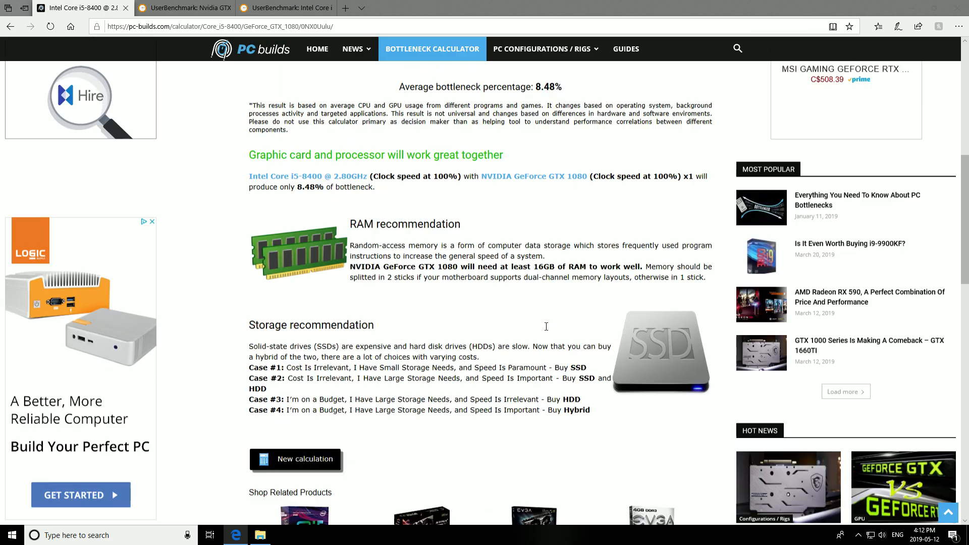
scroll(up, 3)
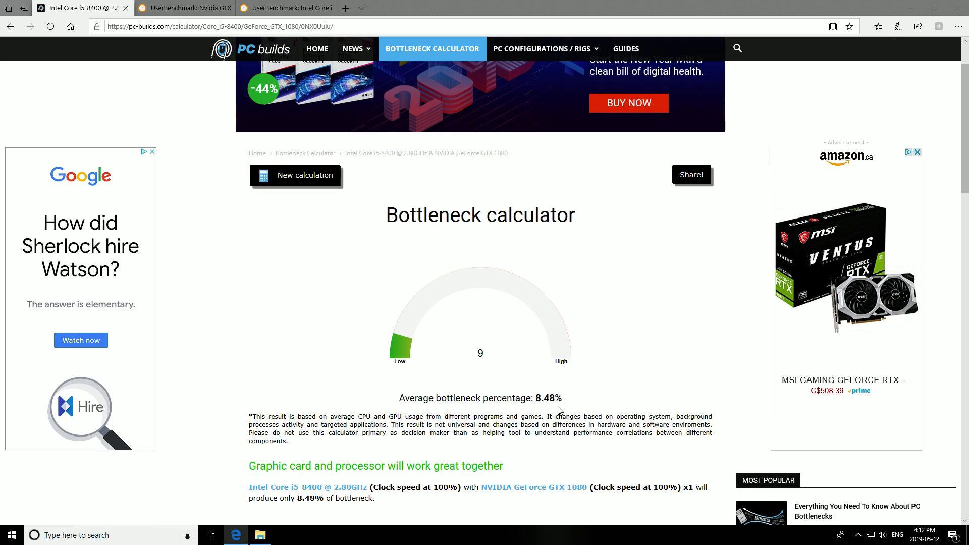
scroll(up, 3)
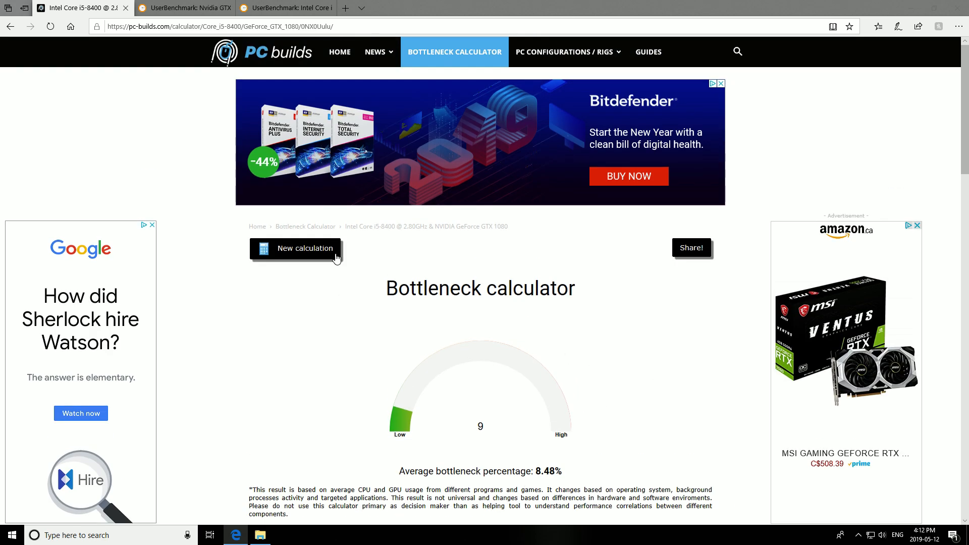
- Start a new calculation and select the Intel Core i5-8400 processor
click(303, 248)
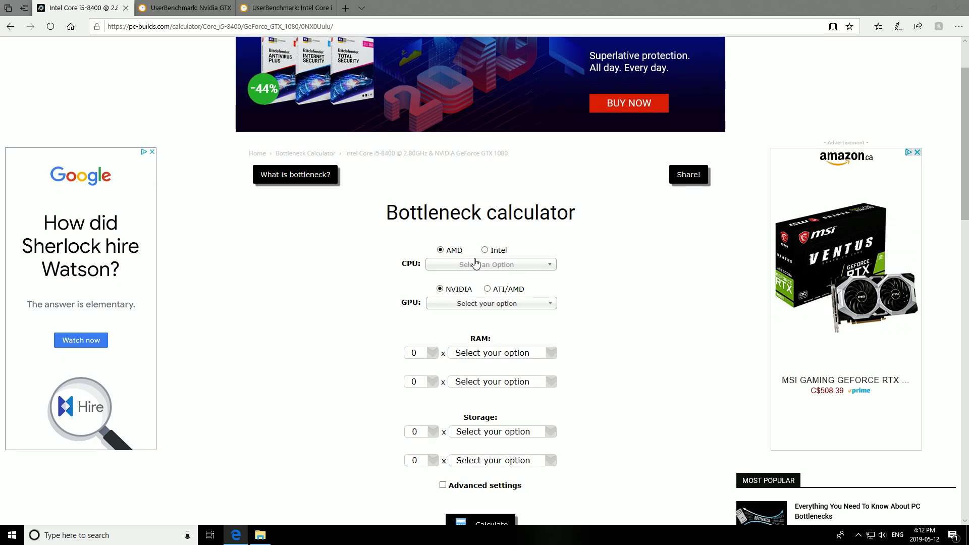
click(489, 263)
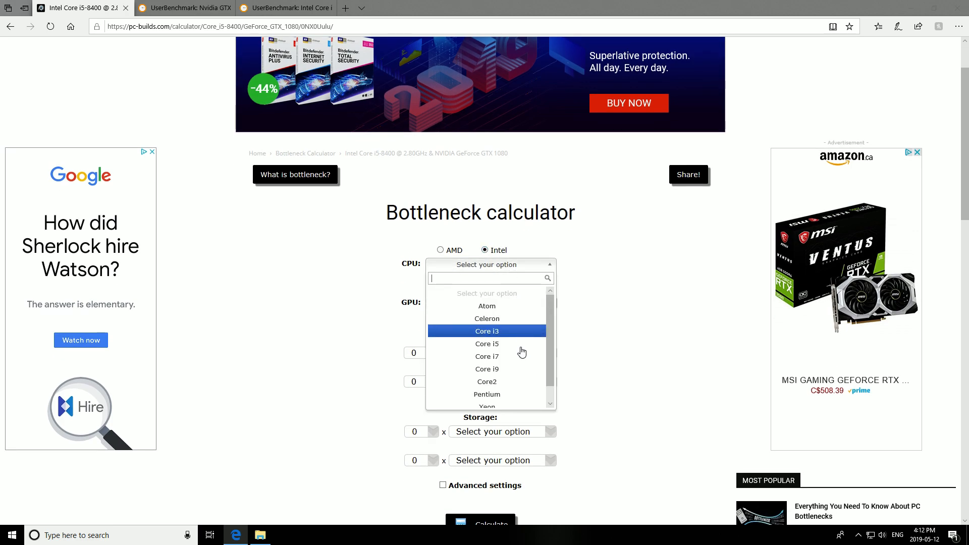
click(486, 343)
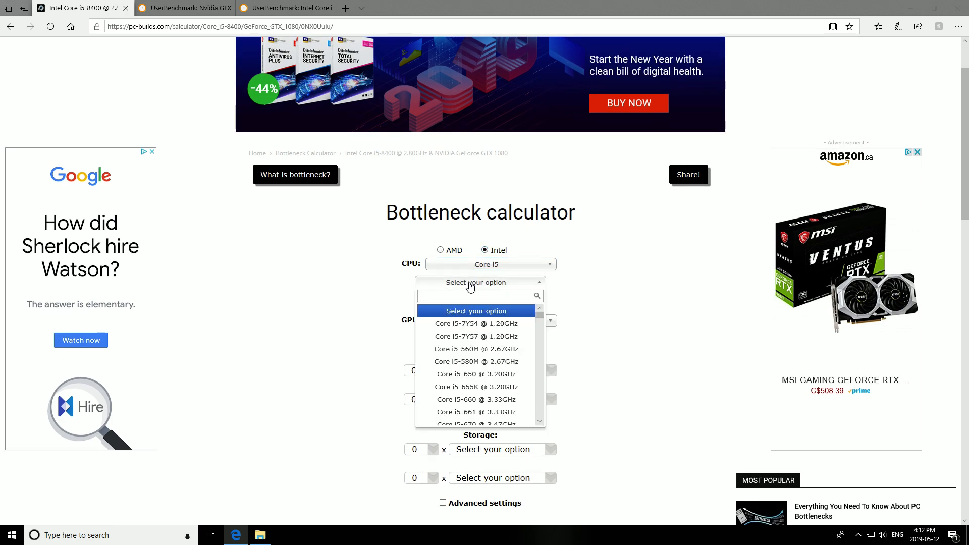
text(8)
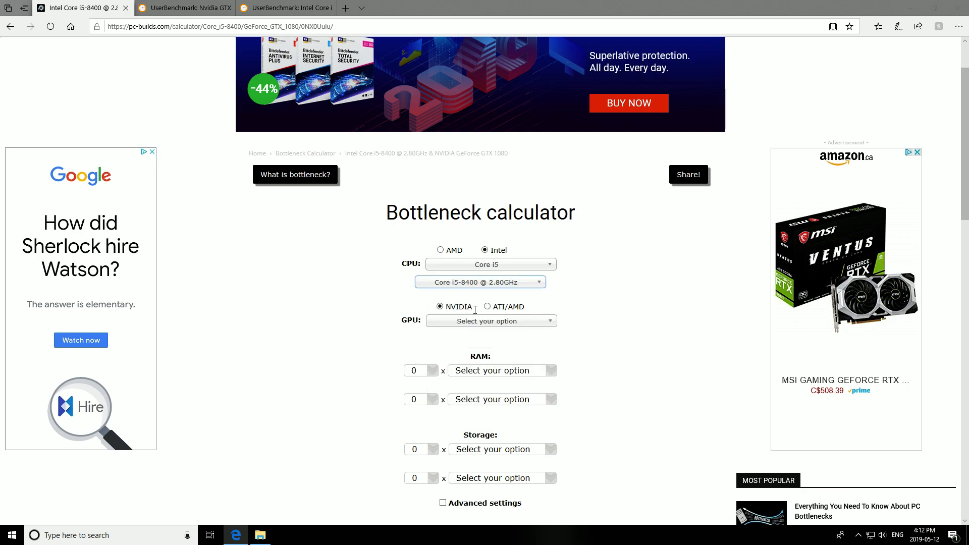
- Pick the GeForce RTX 2060 from the 2000 Series and calculate
click(490, 320)
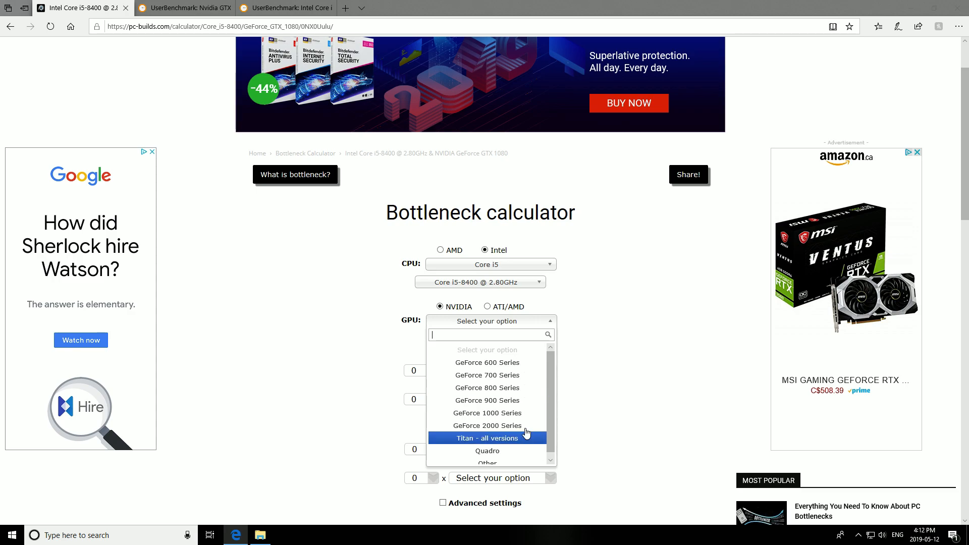
click(487, 425)
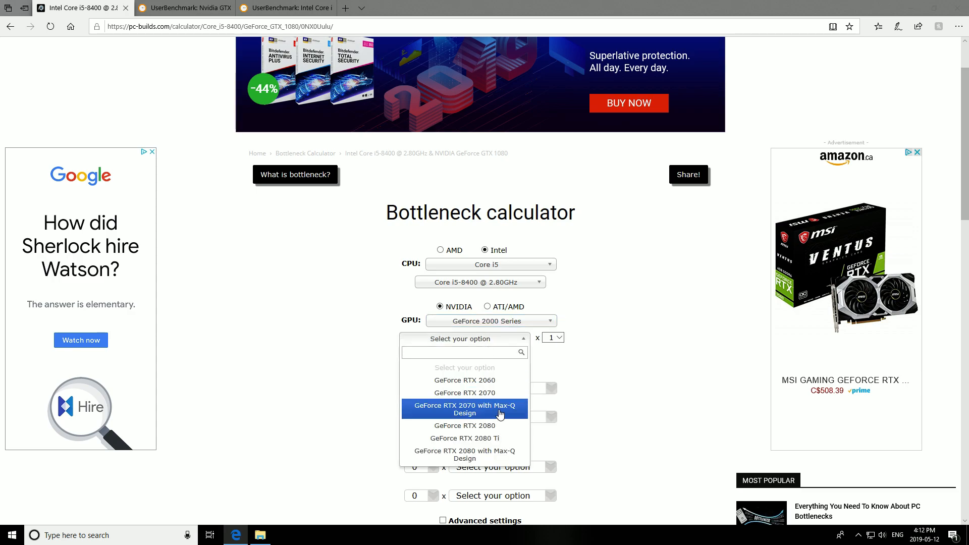
click(464, 379)
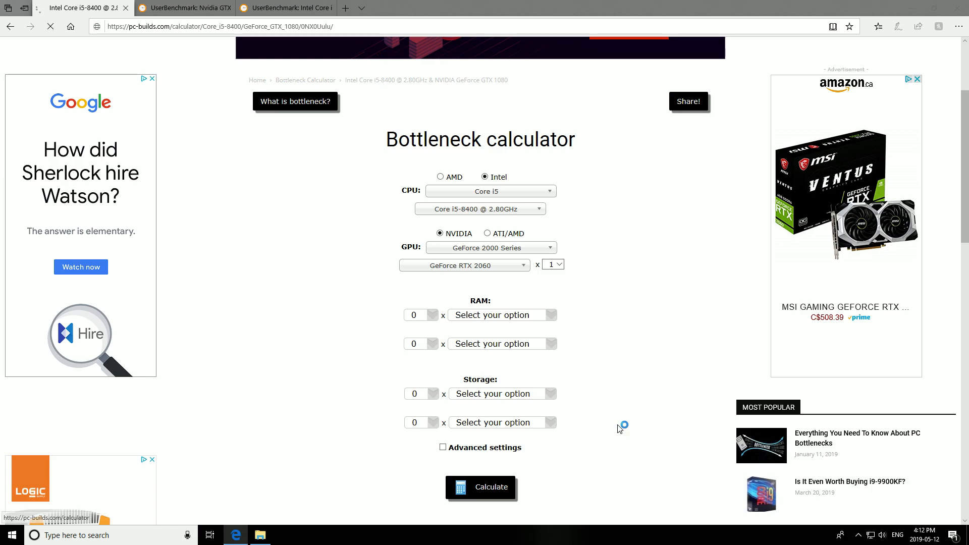
click(480, 486)
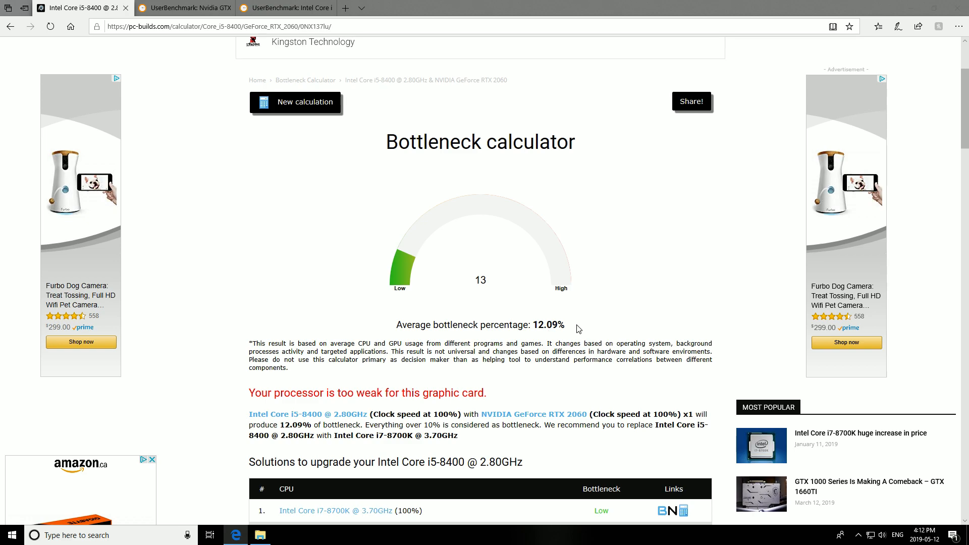
- Scroll through the 12.09% processor-too-weak result and upgrade CPU table, then go to UserBenchmark
scroll(down, 3)
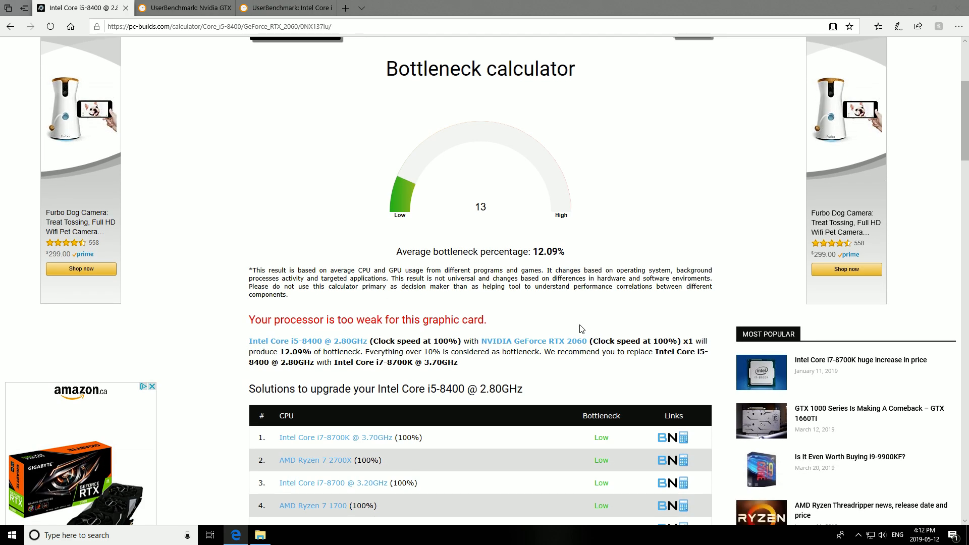
scroll(down, 3)
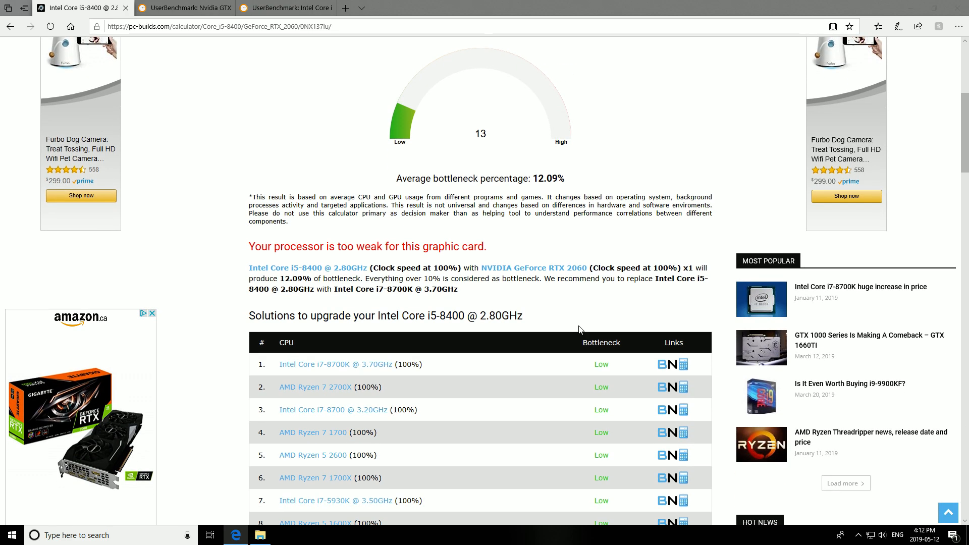
scroll(down, 3)
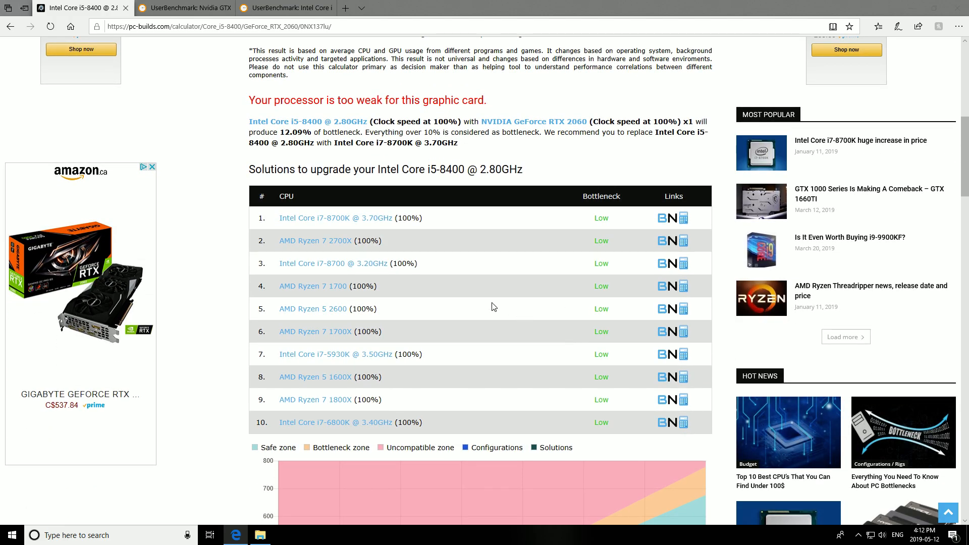
scroll(up, 3)
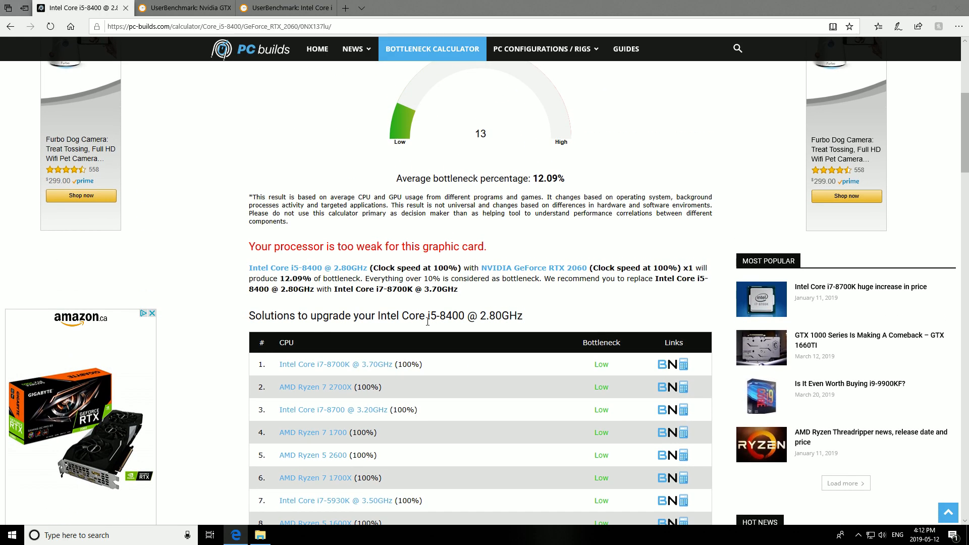
scroll(down, 3)
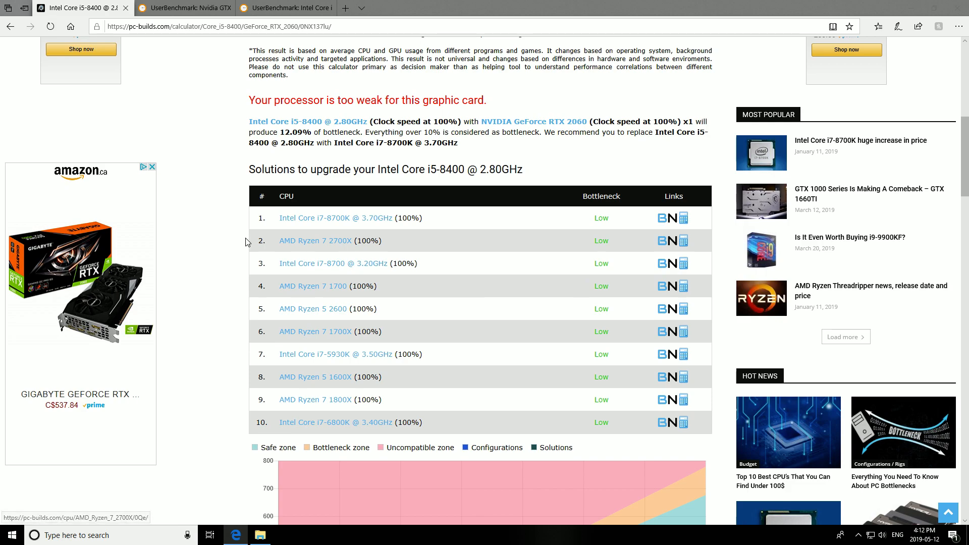
mouse_move(380, 413)
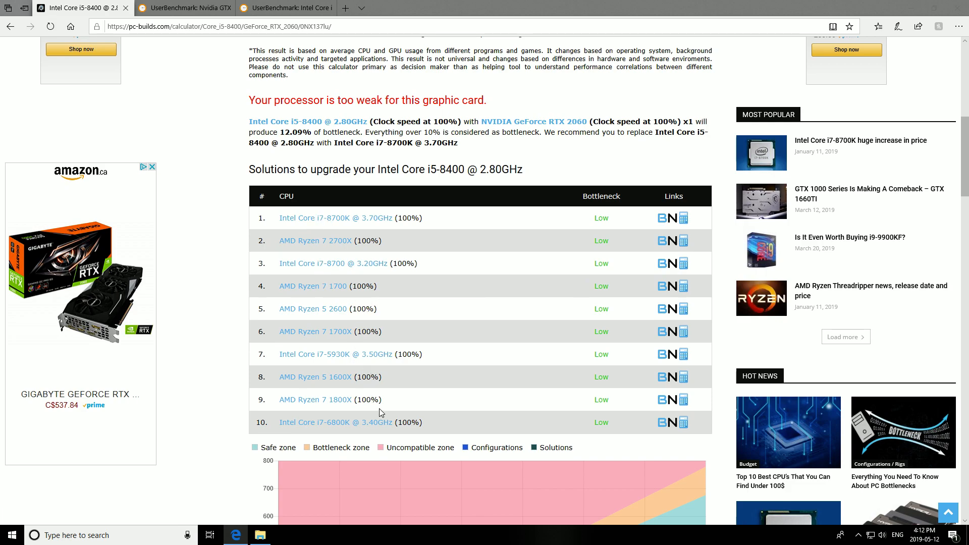
mouse_move(474, 393)
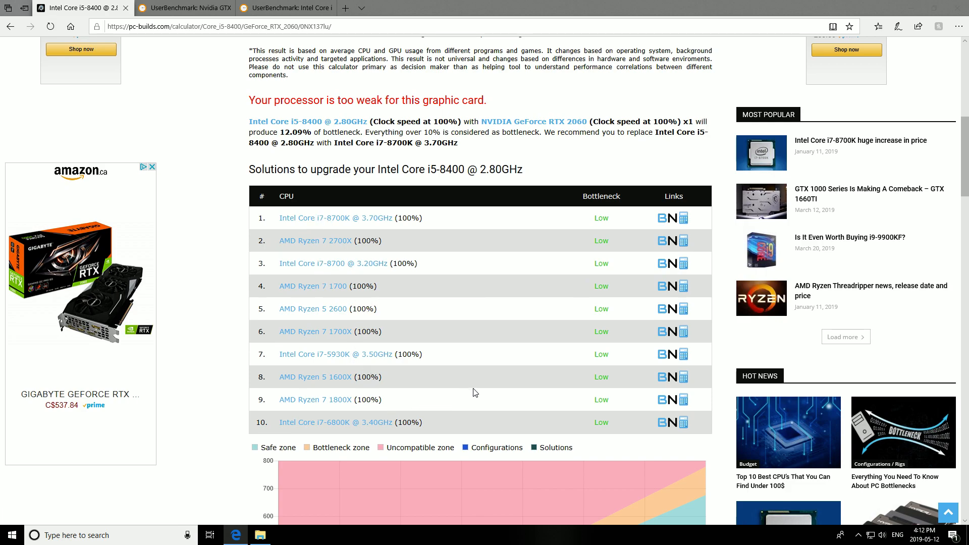
scroll(up, 3)
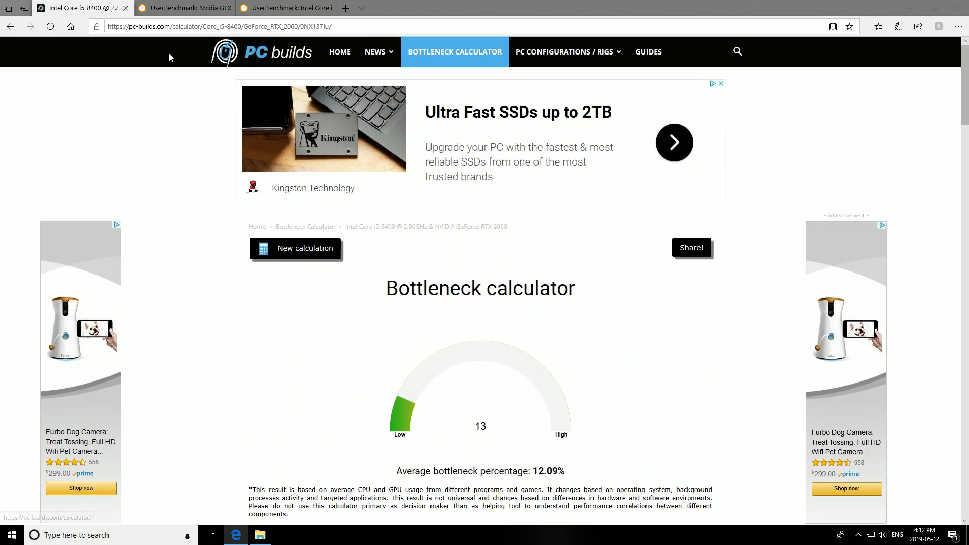
click(183, 7)
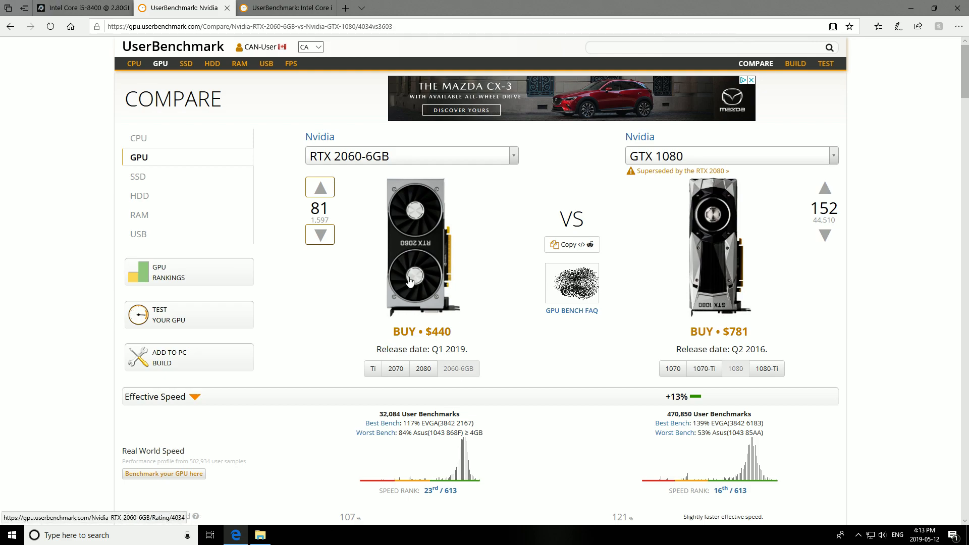
mouse_move(709, 297)
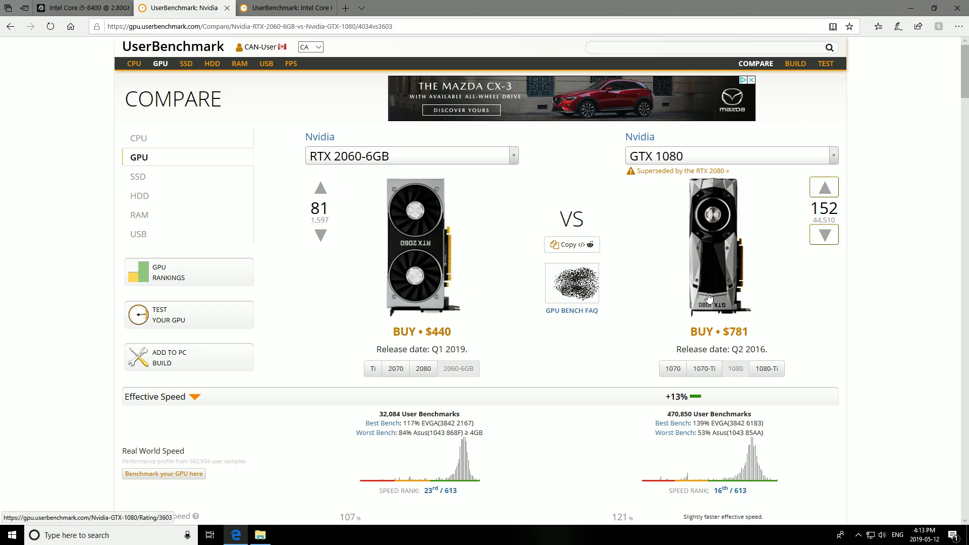
- Scroll the RTX 2060-6GB vs GTX 1080 FPS and market data, then switch to the i5-9400F comparison
scroll(down, 3)
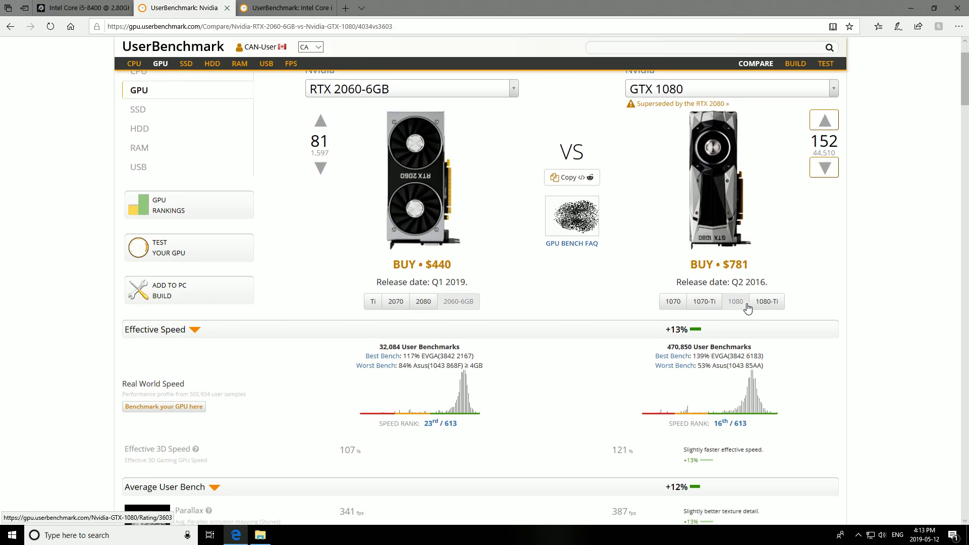
scroll(down, 3)
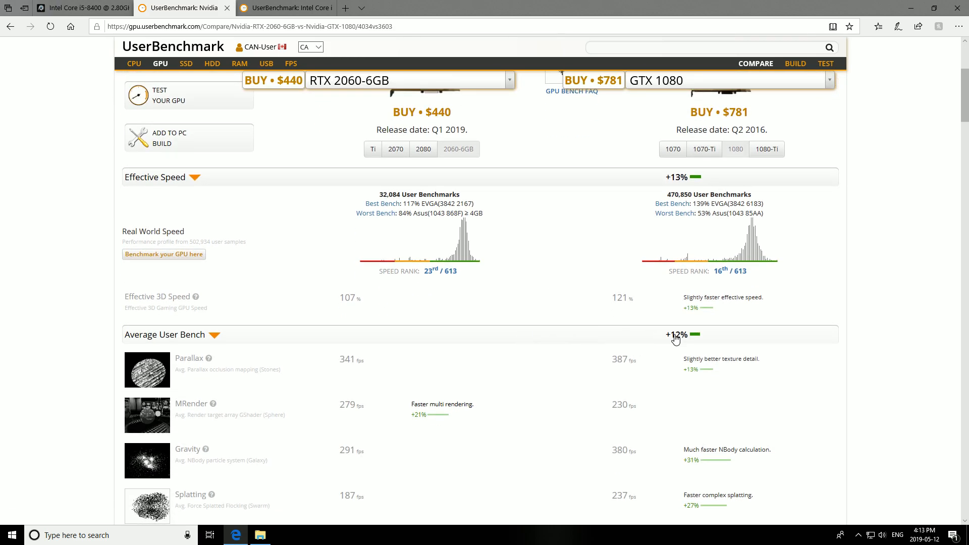
scroll(down, 3)
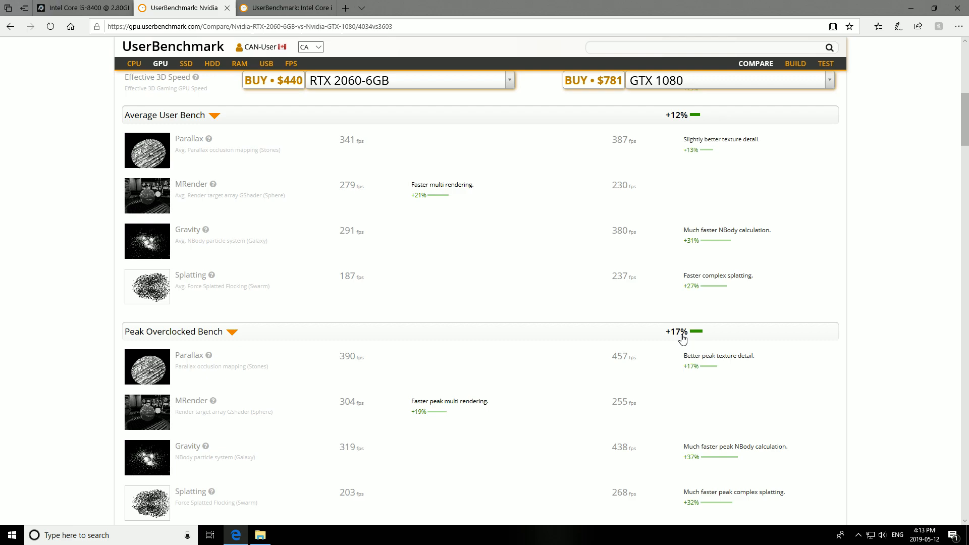
mouse_move(675, 340)
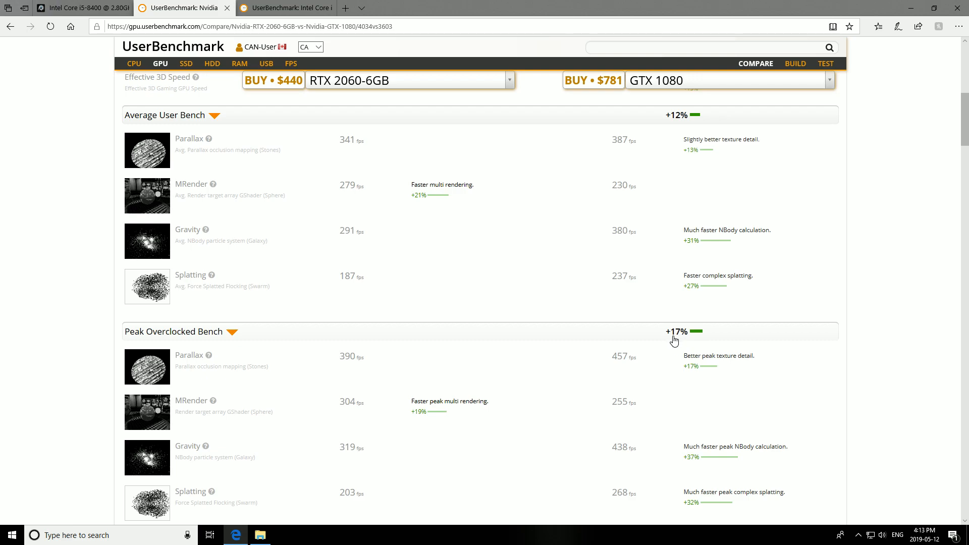
scroll(down, 3)
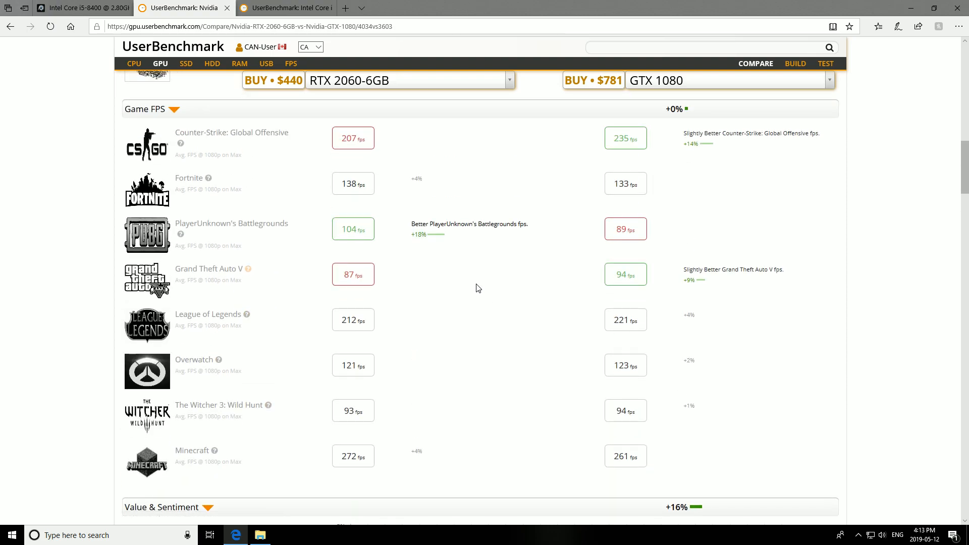
mouse_move(618, 156)
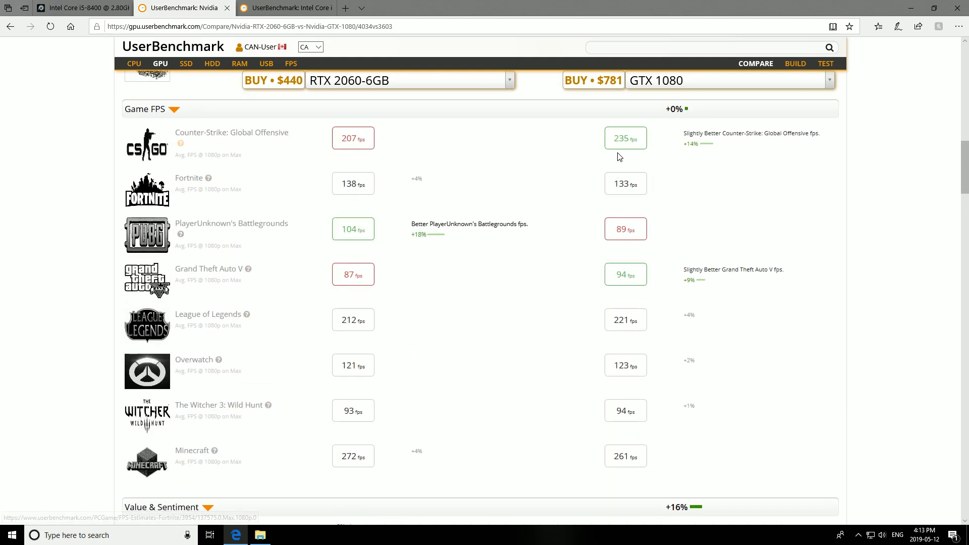
mouse_move(625, 275)
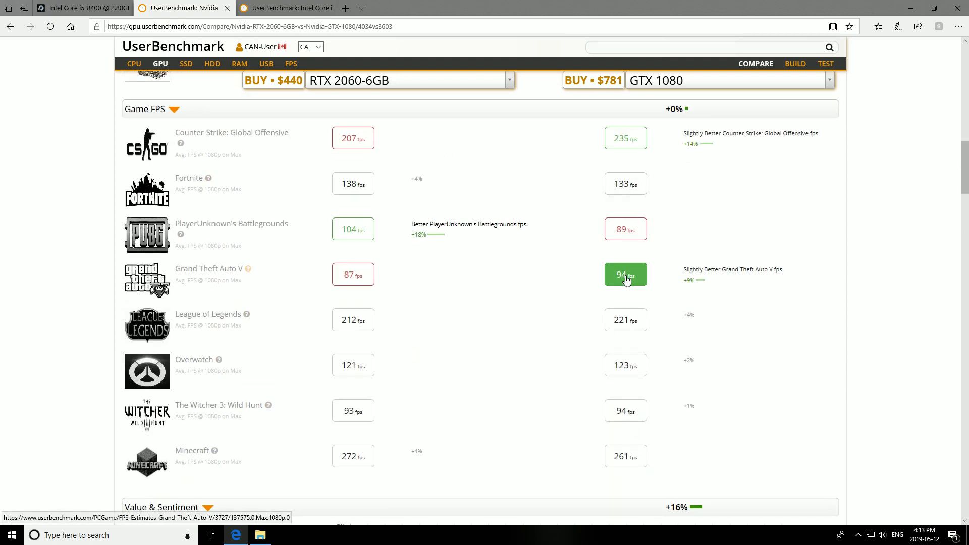
mouse_move(708, 286)
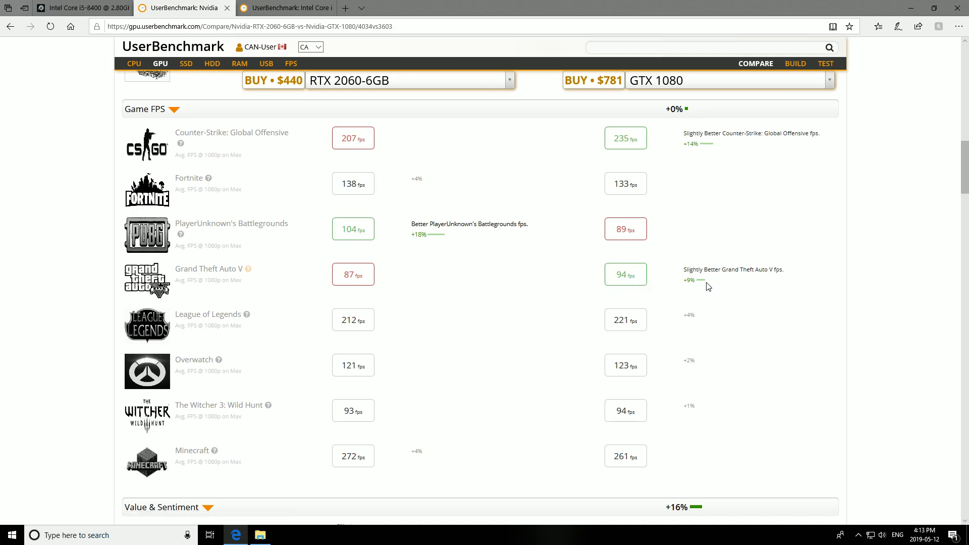
scroll(down, 3)
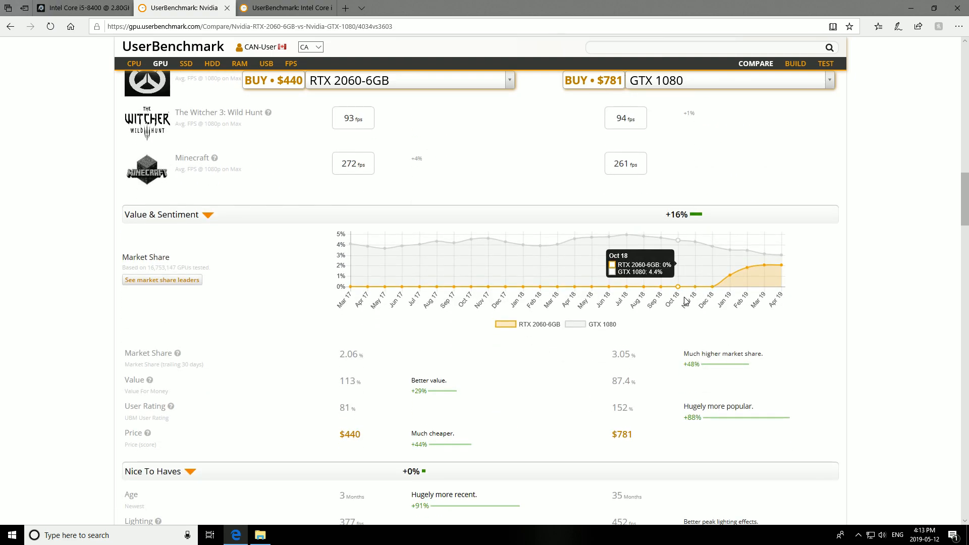
scroll(down, 3)
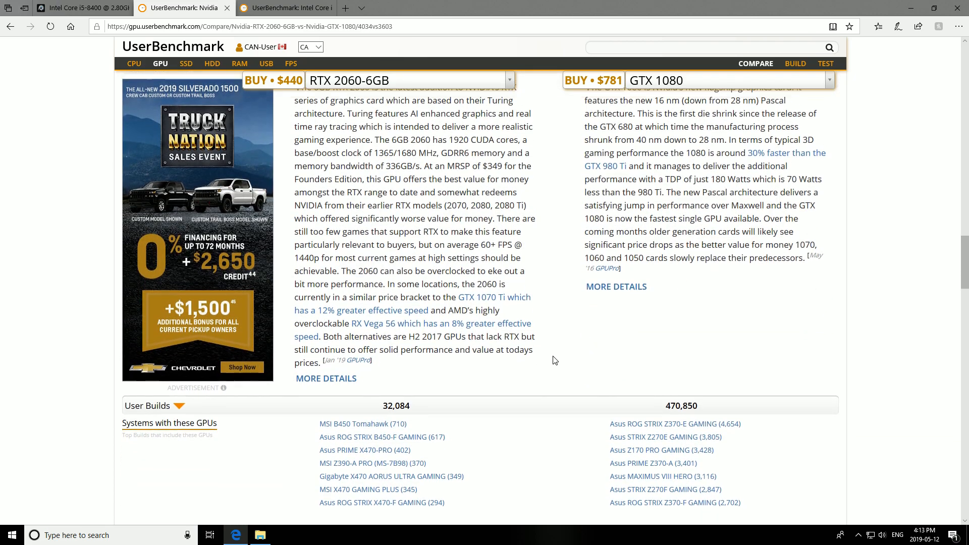
scroll(up, 3)
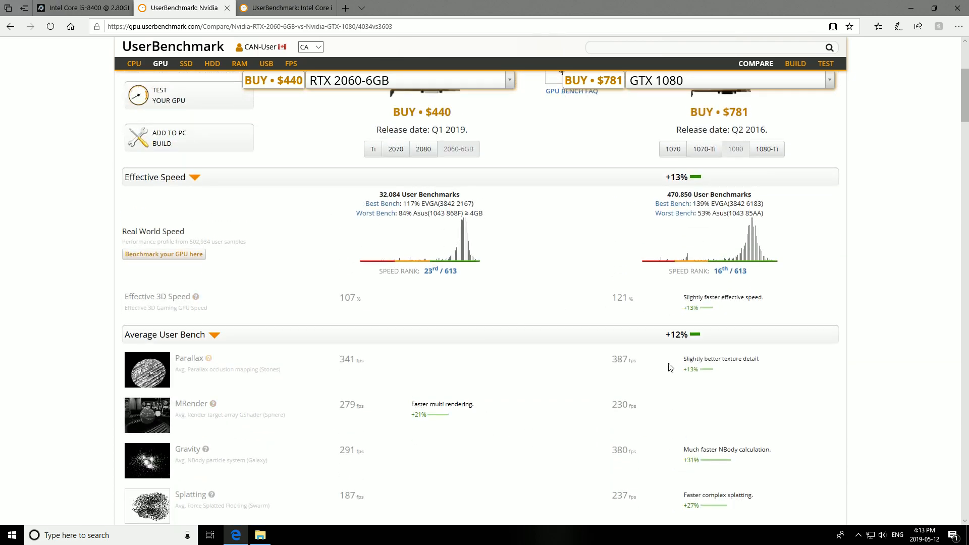
scroll(up, 3)
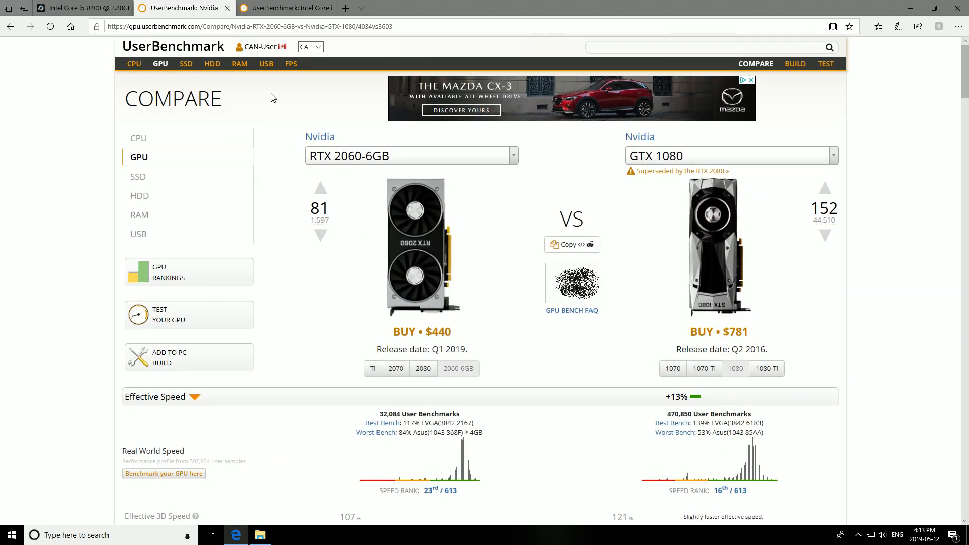
click(285, 7)
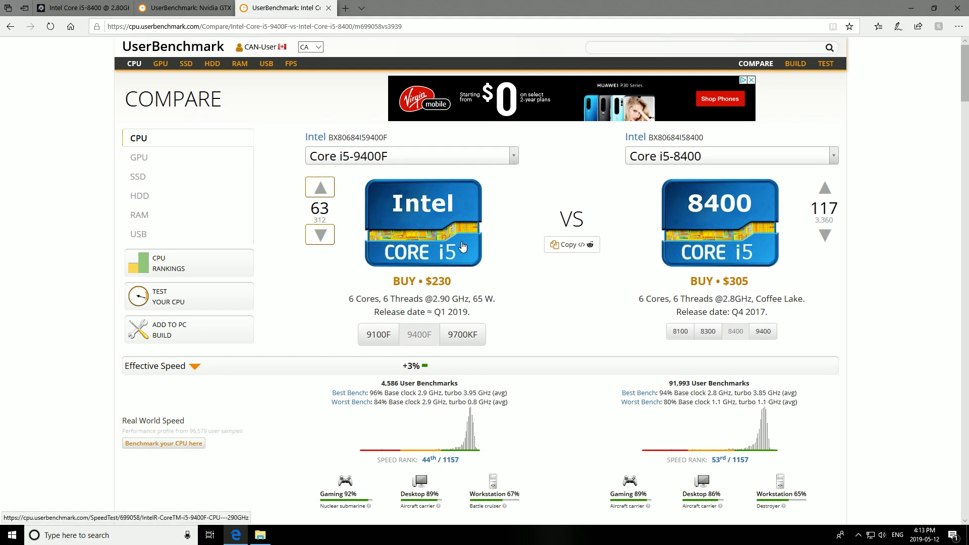
mouse_move(448, 266)
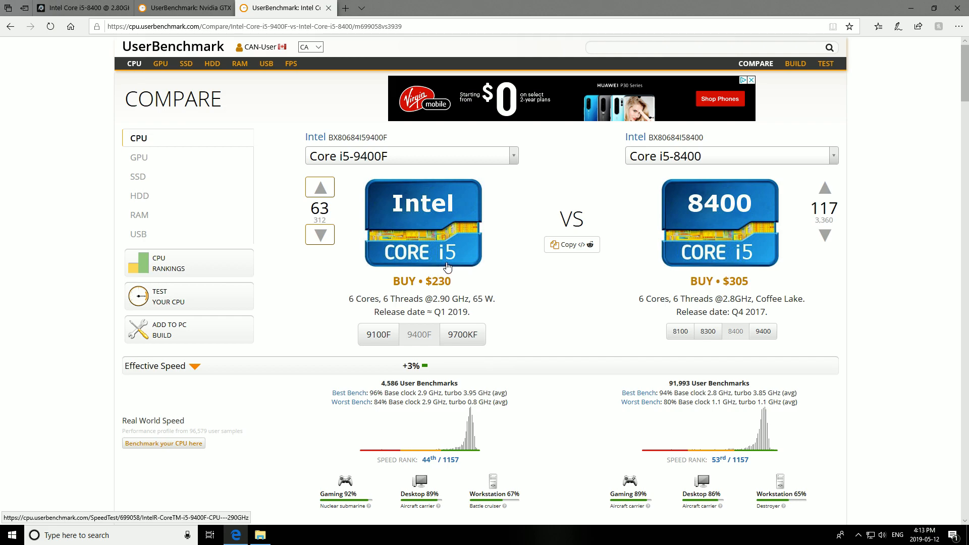
mouse_move(433, 346)
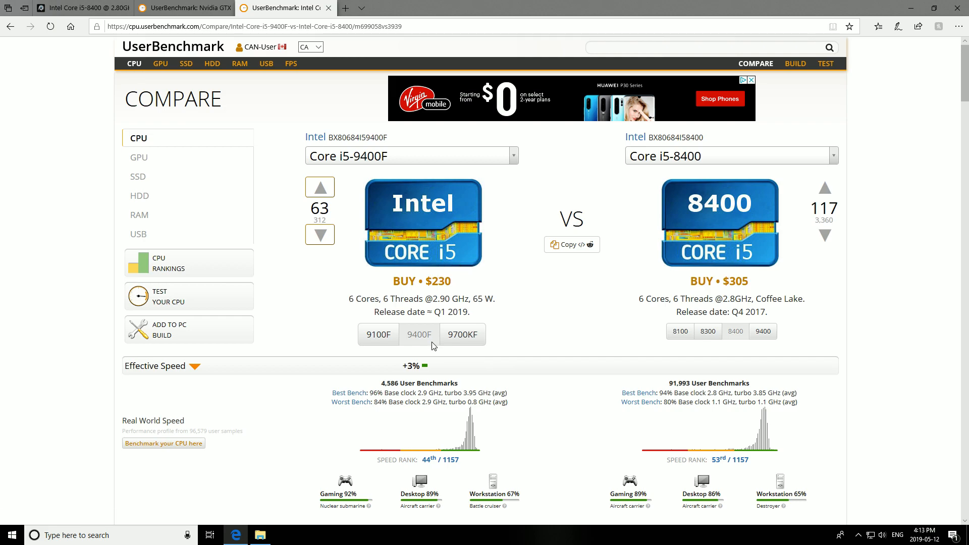
mouse_move(378, 334)
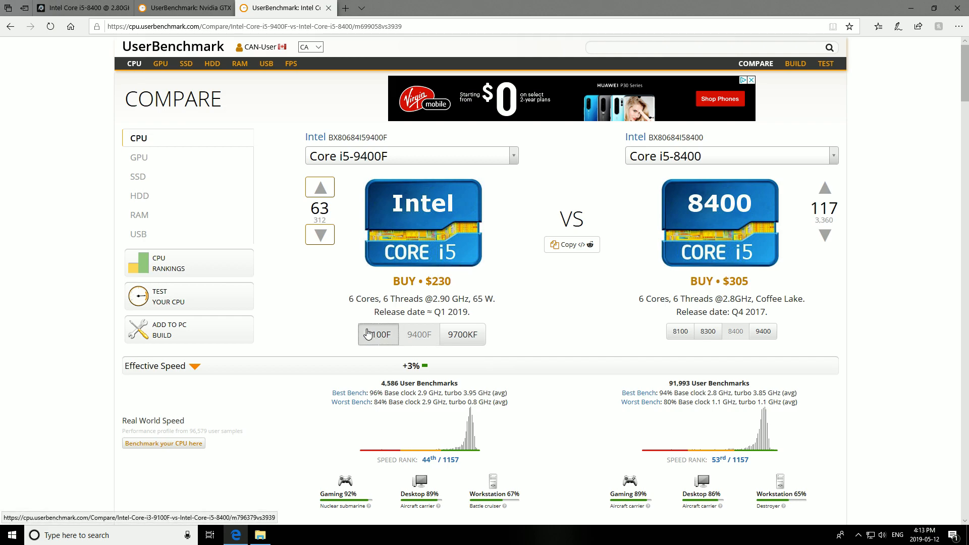
- Compare the i3-9100F against the i5-8400, then switch back to the i5-9400F comparison
click(378, 334)
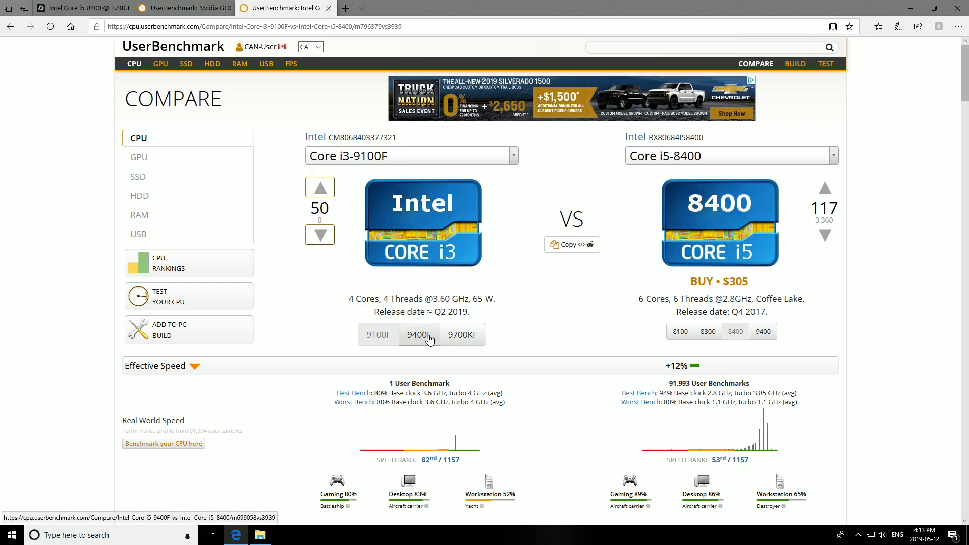
scroll(down, 3)
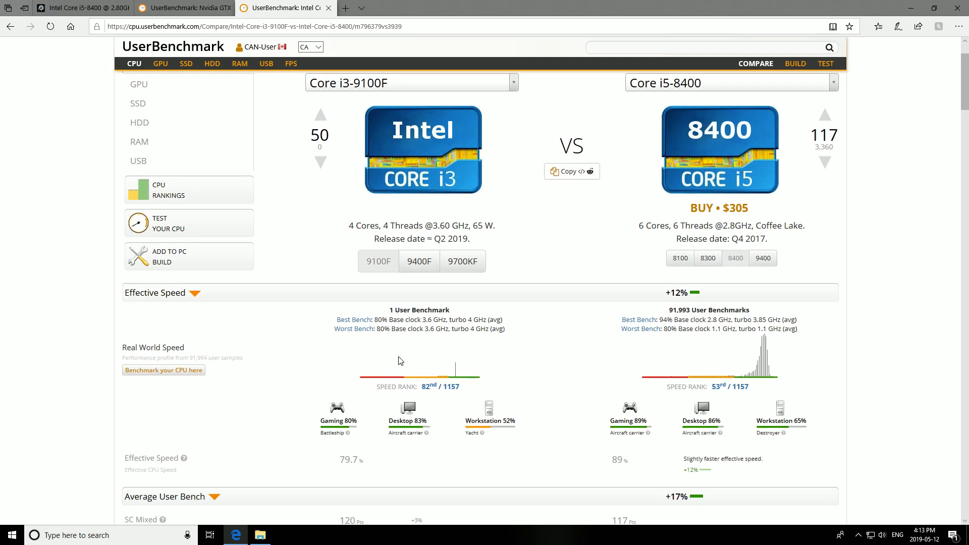
mouse_move(474, 331)
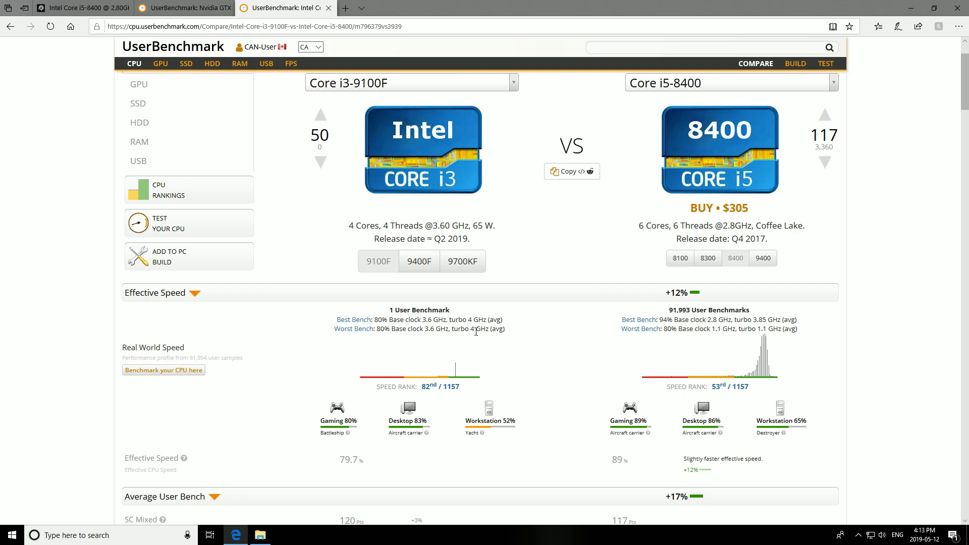
mouse_move(350, 245)
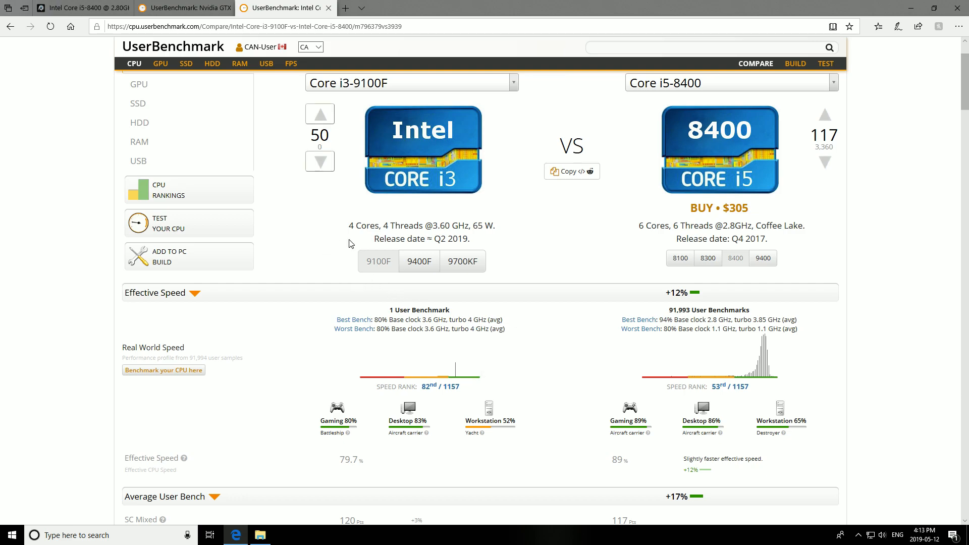
mouse_move(418, 260)
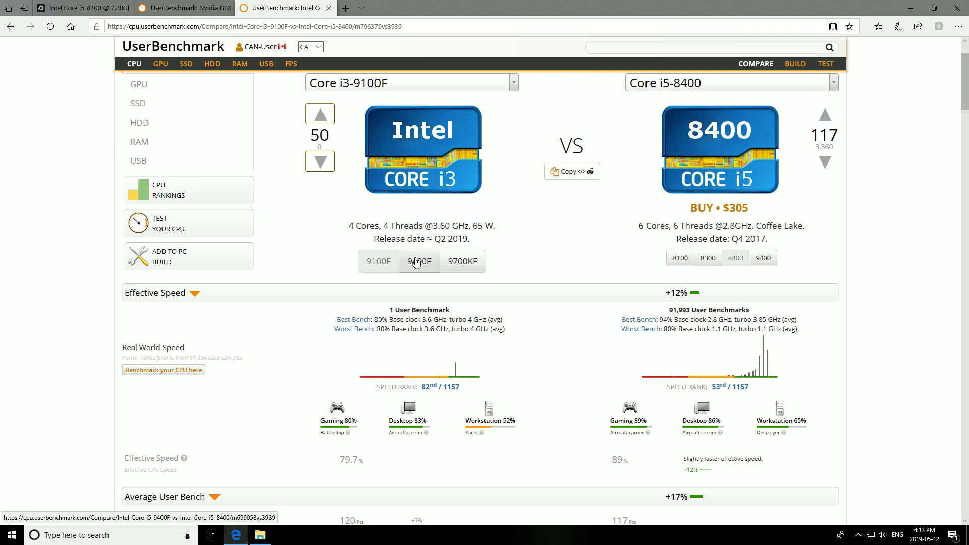
click(418, 261)
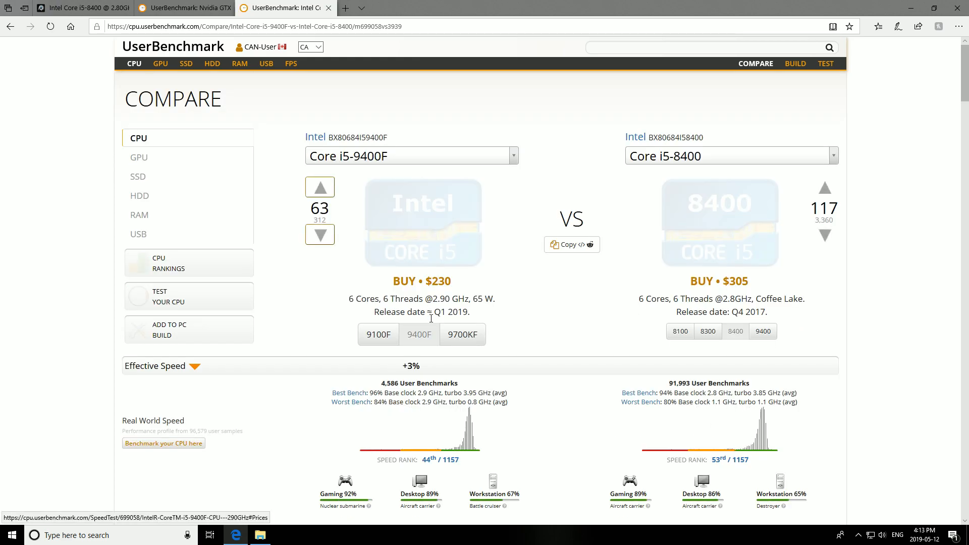
scroll(down, 3)
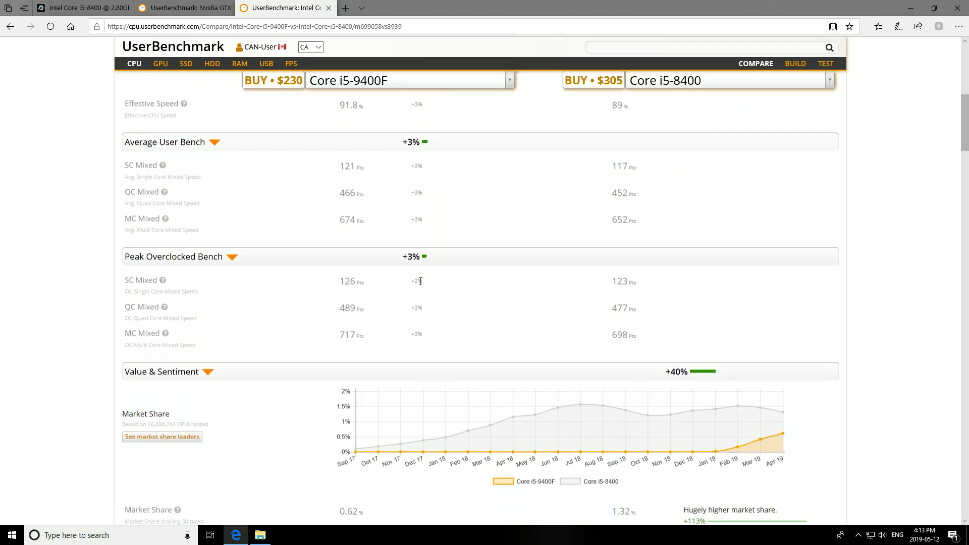
scroll(down, 3)
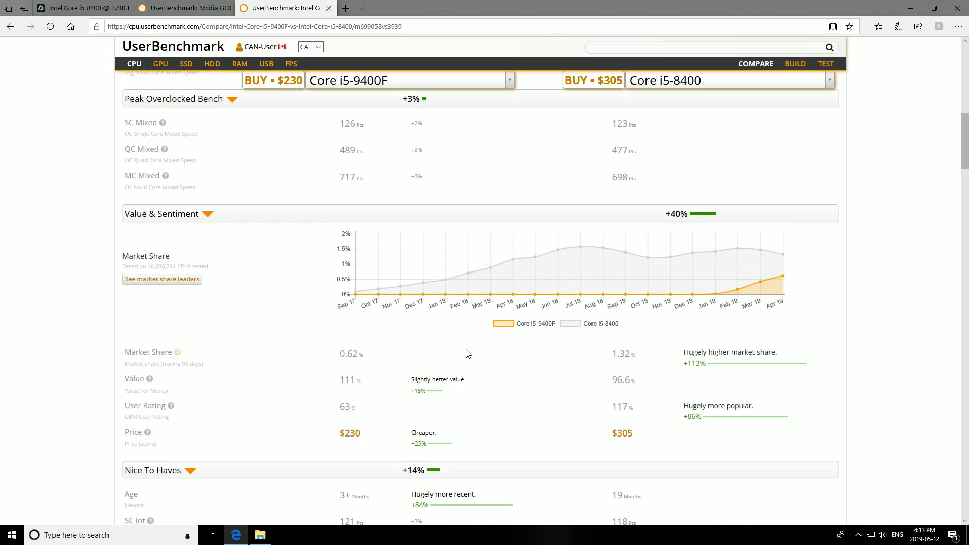
scroll(up, 3)
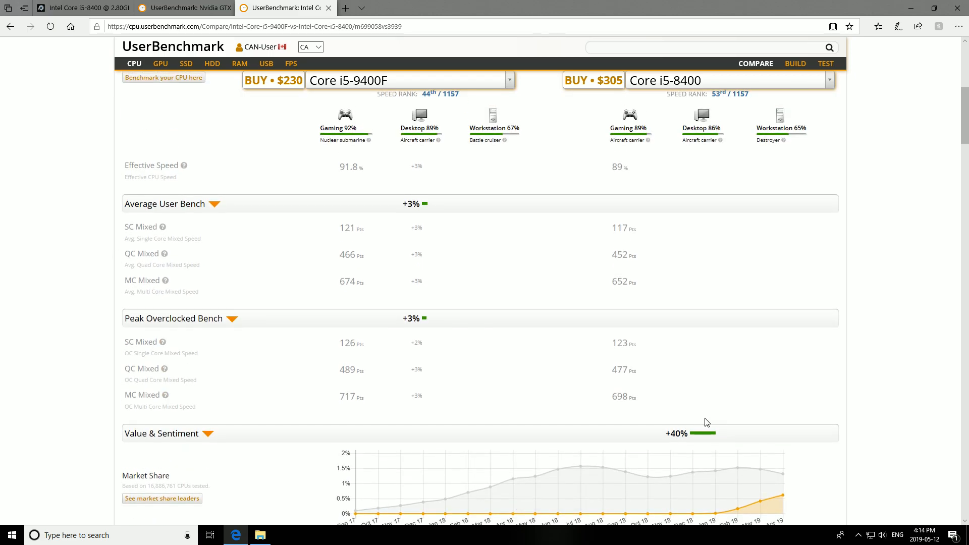
scroll(up, 3)
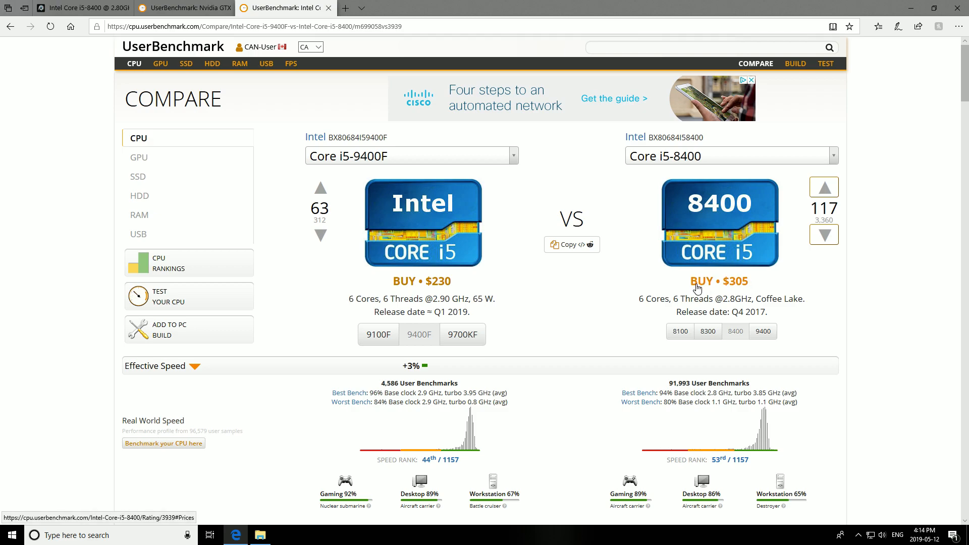
mouse_move(598, 290)
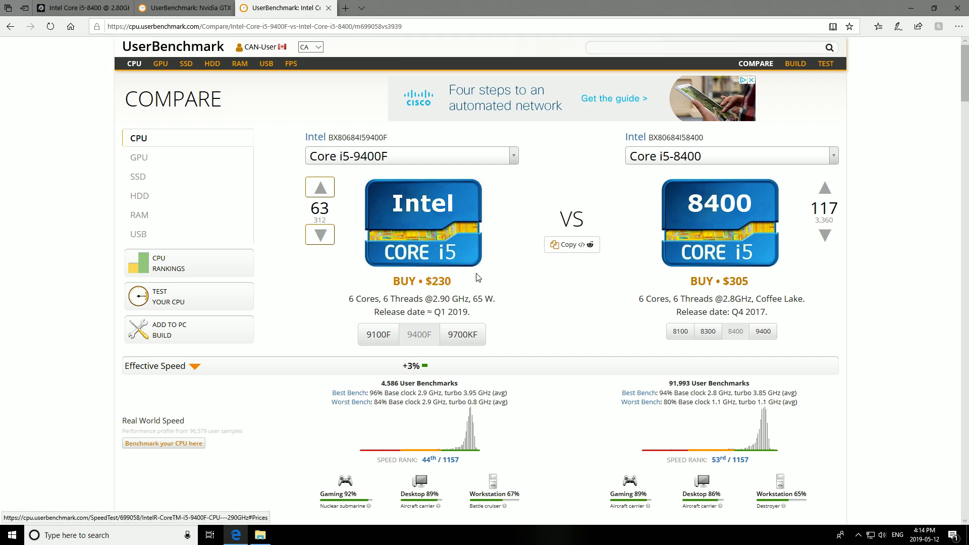
mouse_move(702, 280)
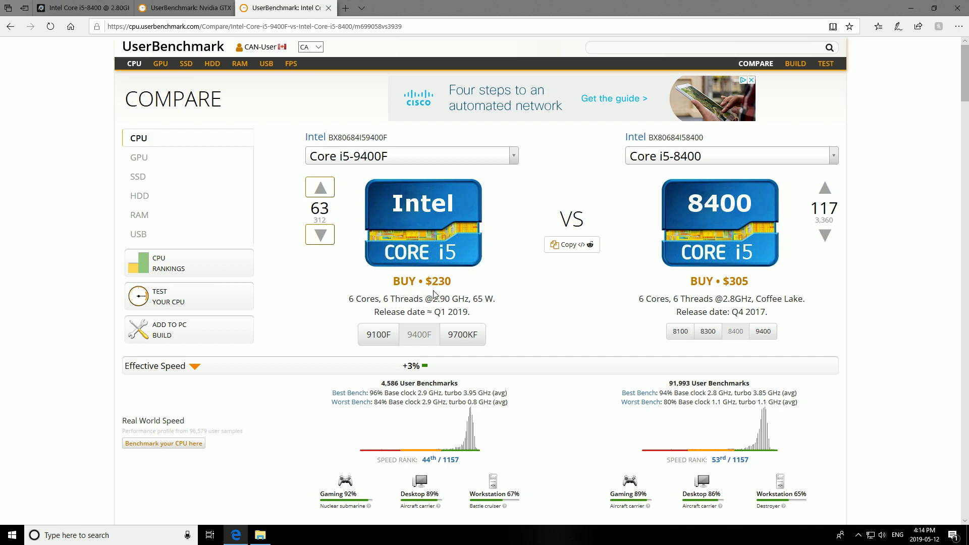
- Scroll down to the i5-9400F vs i5-8400 specifications, then return to the GPU comparison tab
scroll(down, 3)
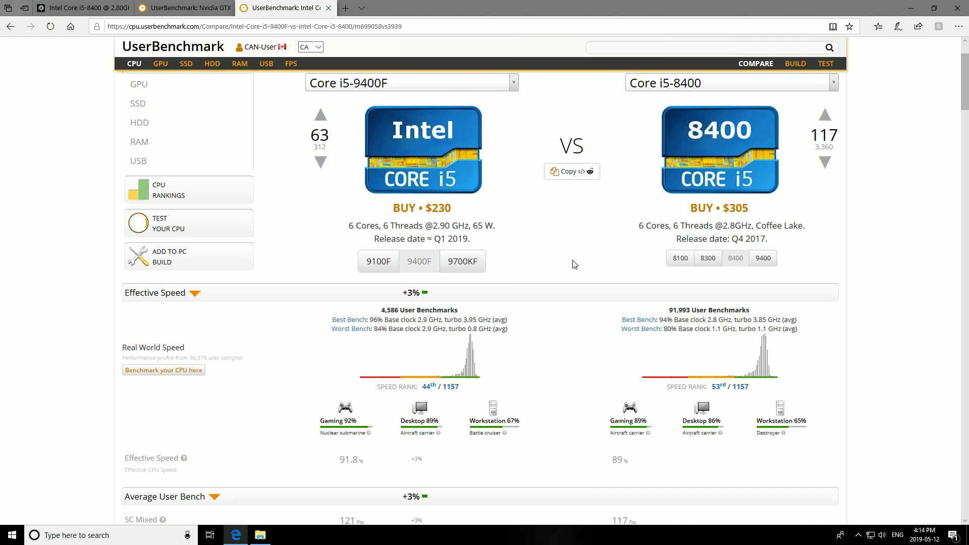
scroll(down, 3)
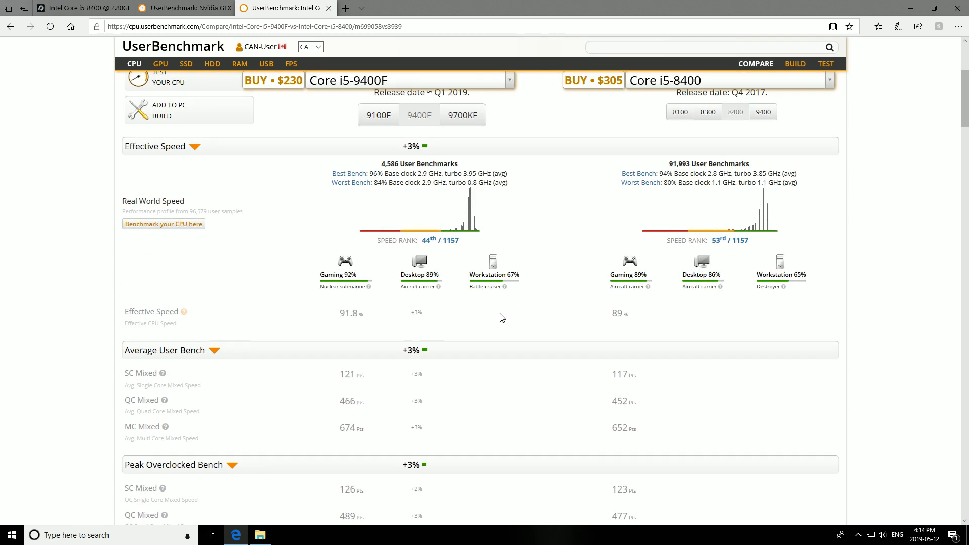
scroll(down, 3)
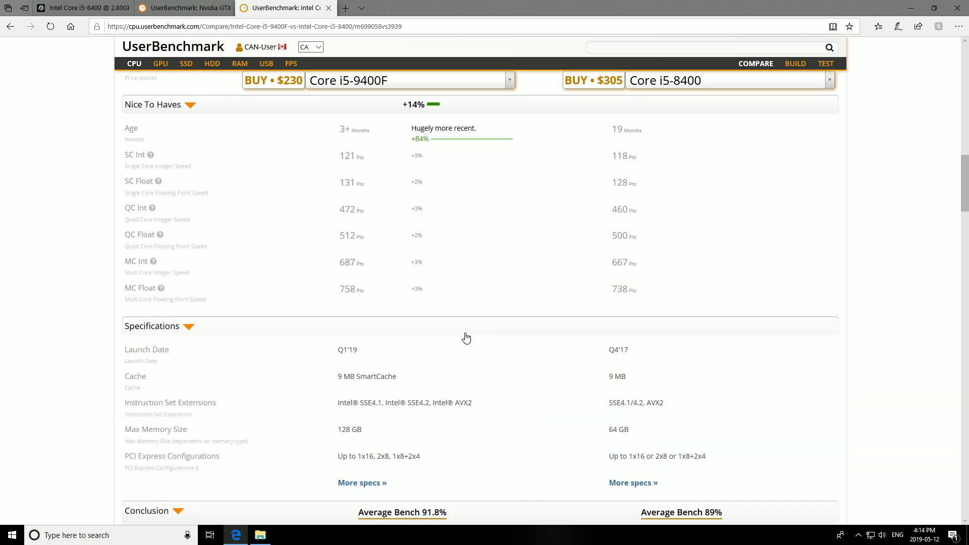
click(180, 8)
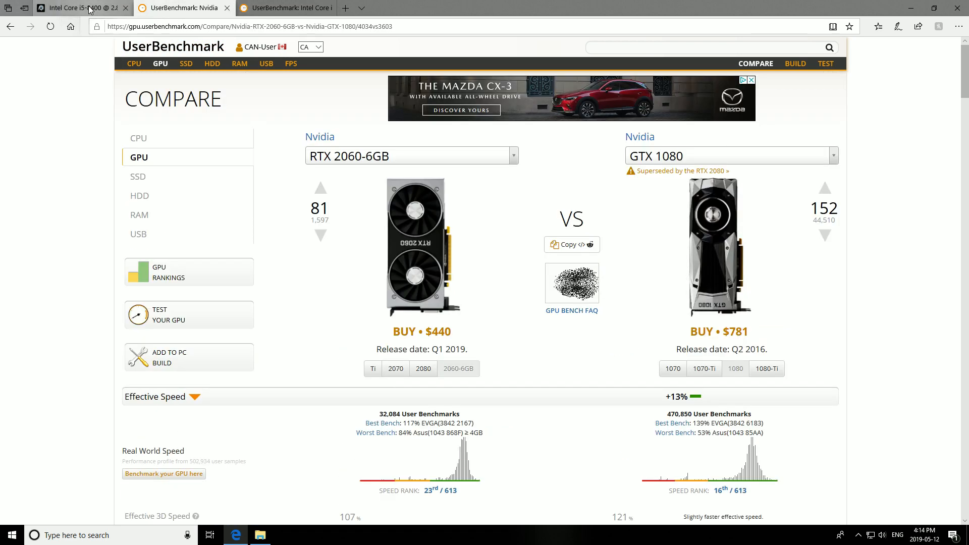
- Return to the PC-Builds tab and view the 8.48% i5-8400 with GTX 1080 result
click(81, 8)
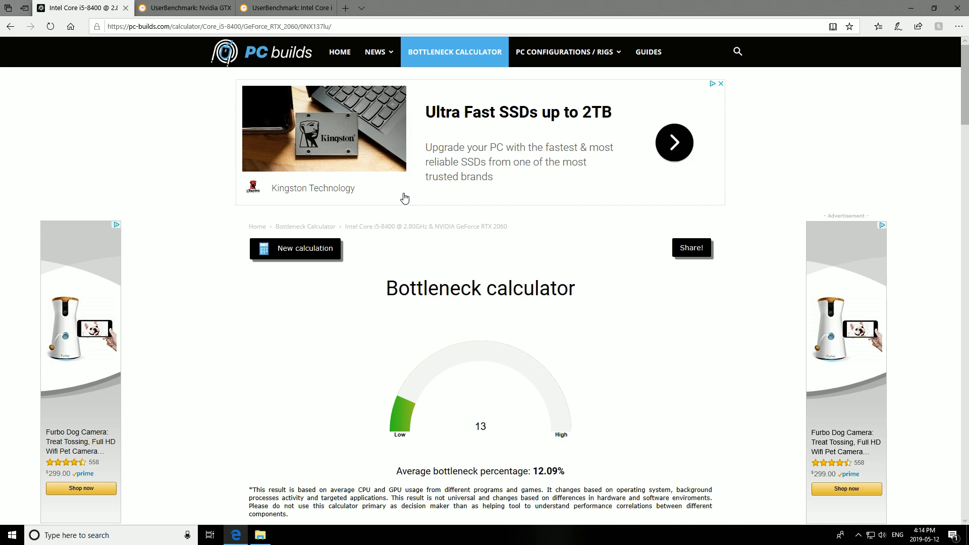
scroll(down, 3)
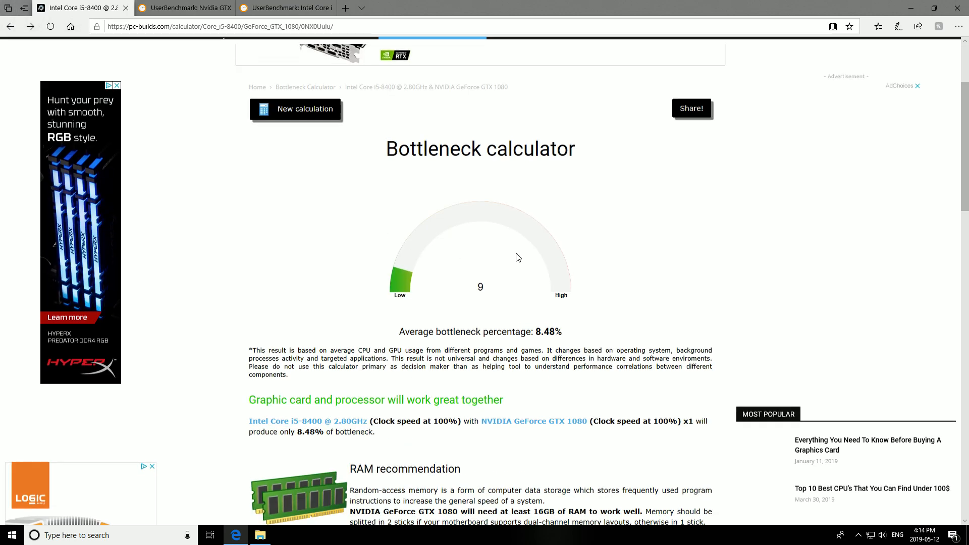
scroll(up, 3)
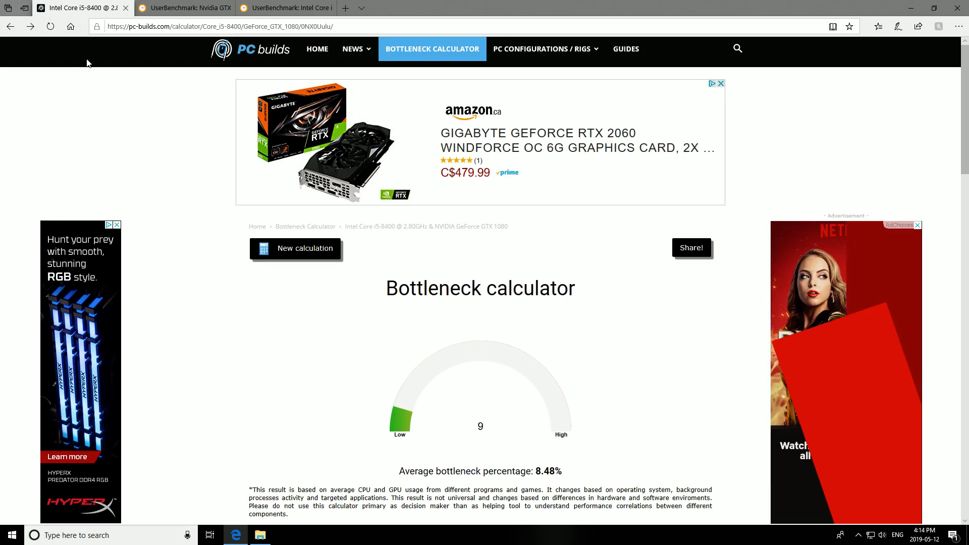
- Start a new calculation with a Core i5 family processor, the i5-9400F
click(304, 248)
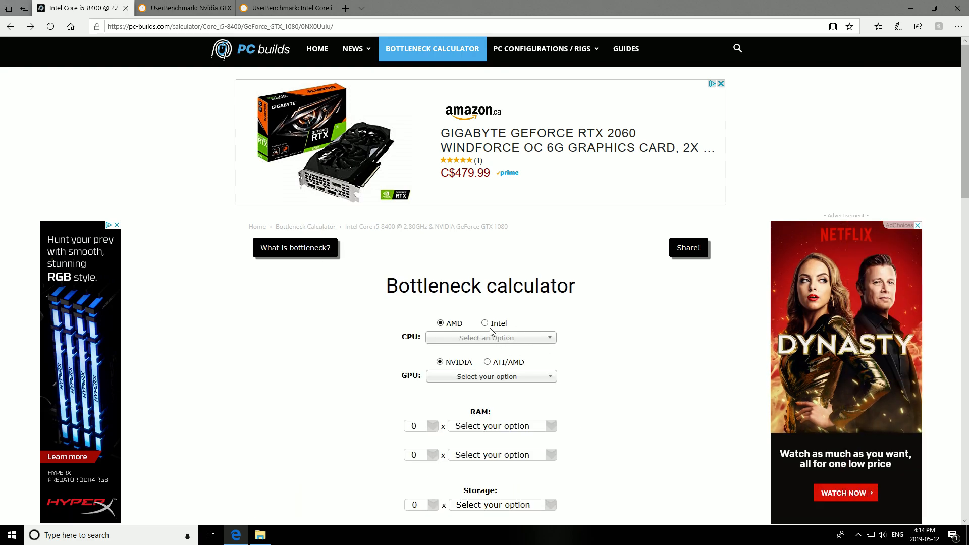
click(486, 323)
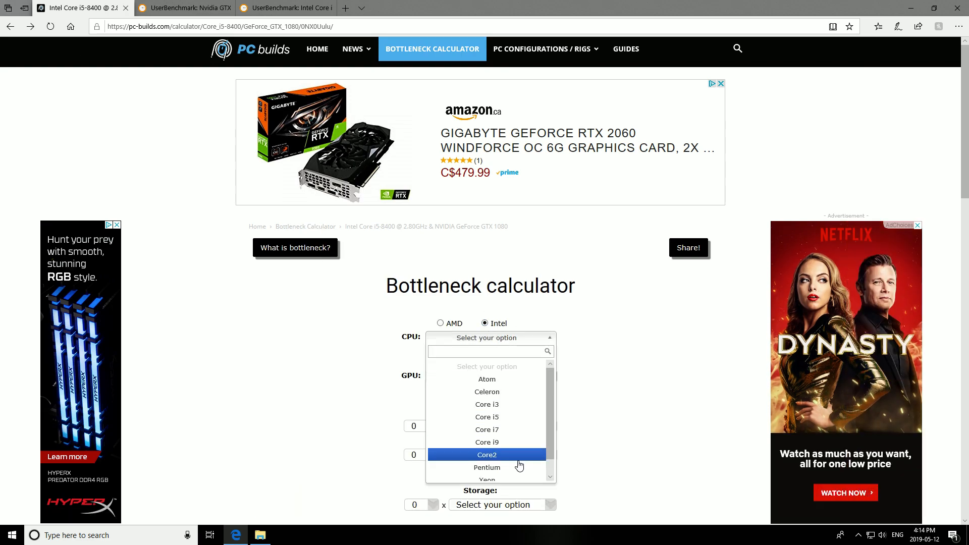
mouse_move(515, 417)
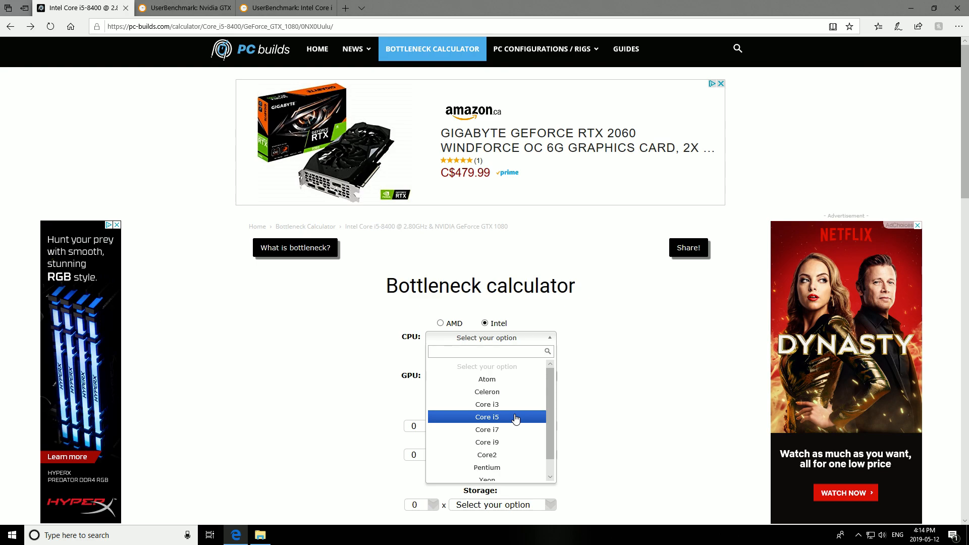
click(487, 417)
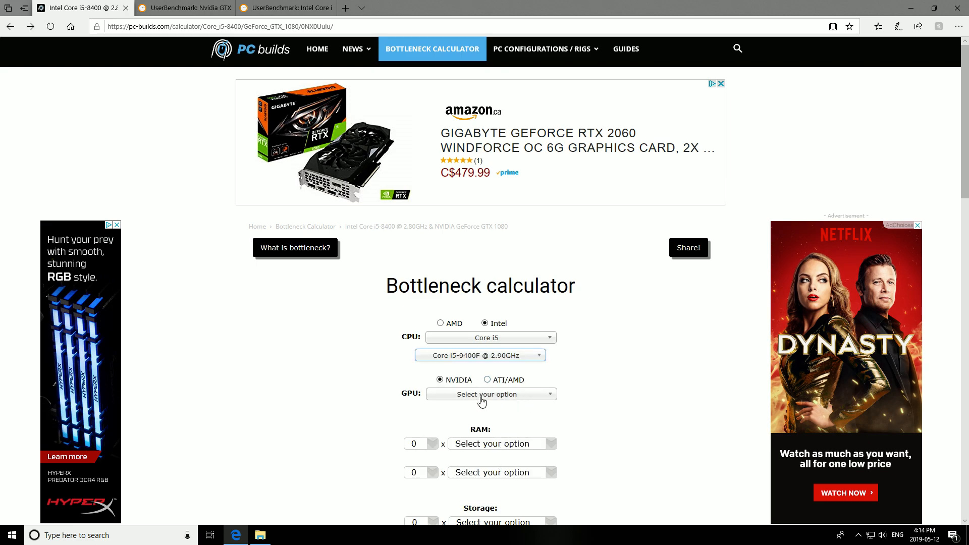
- Pick the GeForce RTX 2060 from the 2000 Series and run the calculation
click(490, 393)
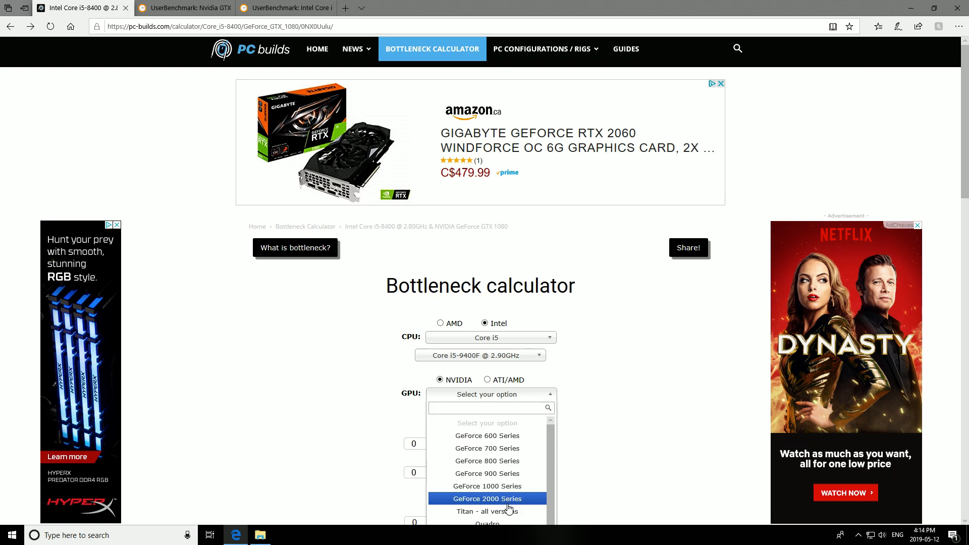
click(487, 498)
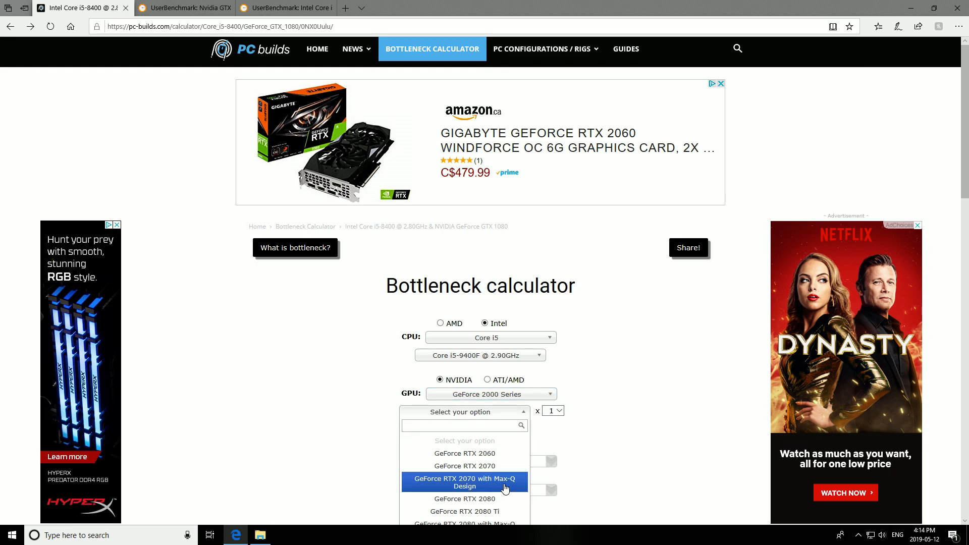
click(465, 453)
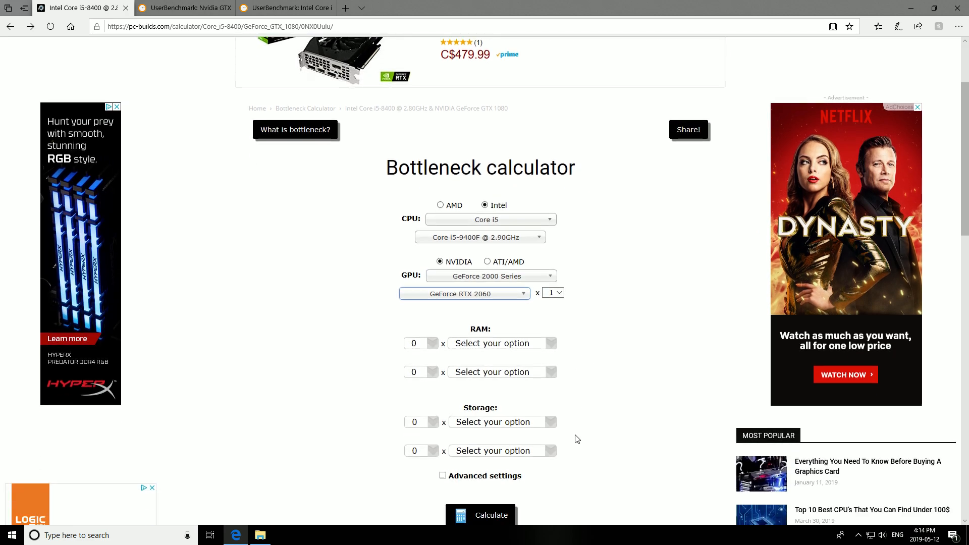
scroll(down, 3)
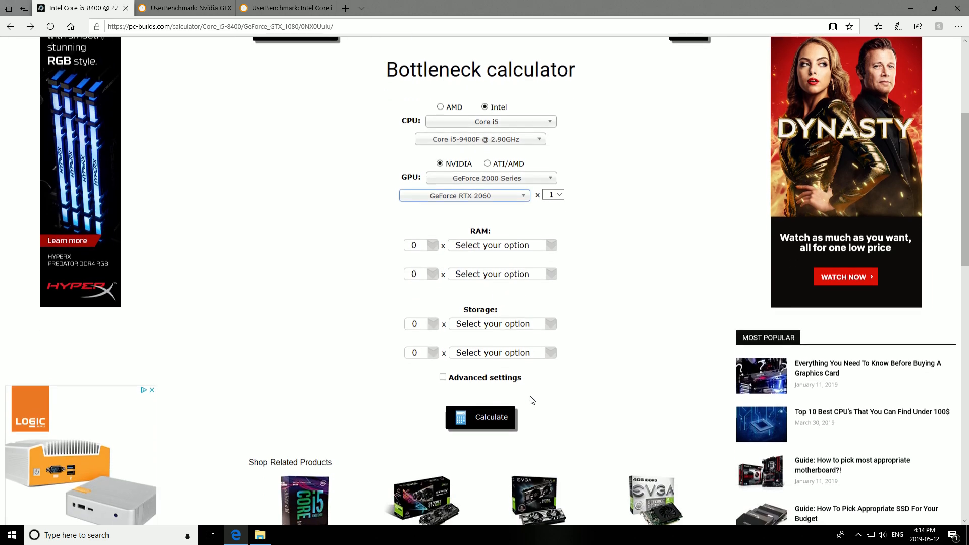
click(480, 417)
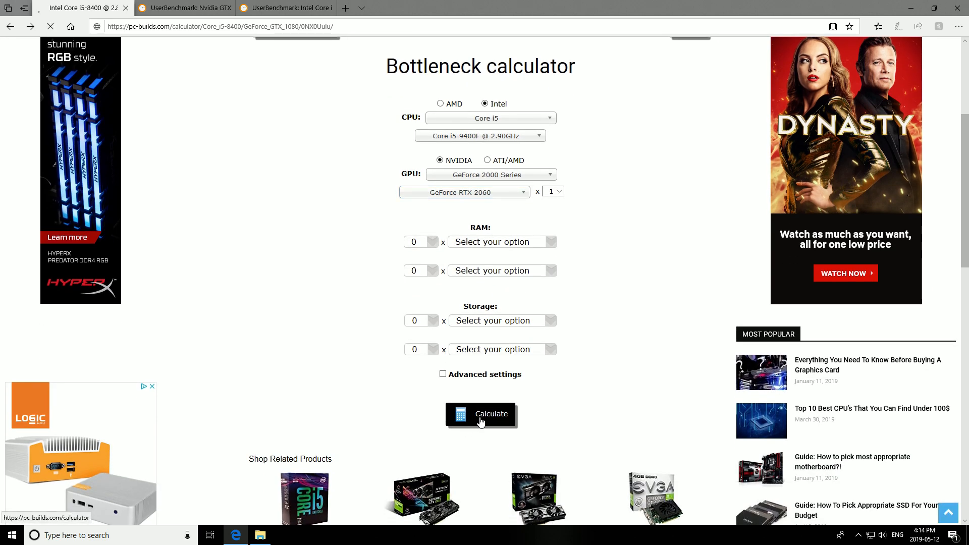
- Scroll through the 7.5% result for i5-9400F with RTX 2060, then switch to the i5-9400F vs i5-8400 page
click(482, 413)
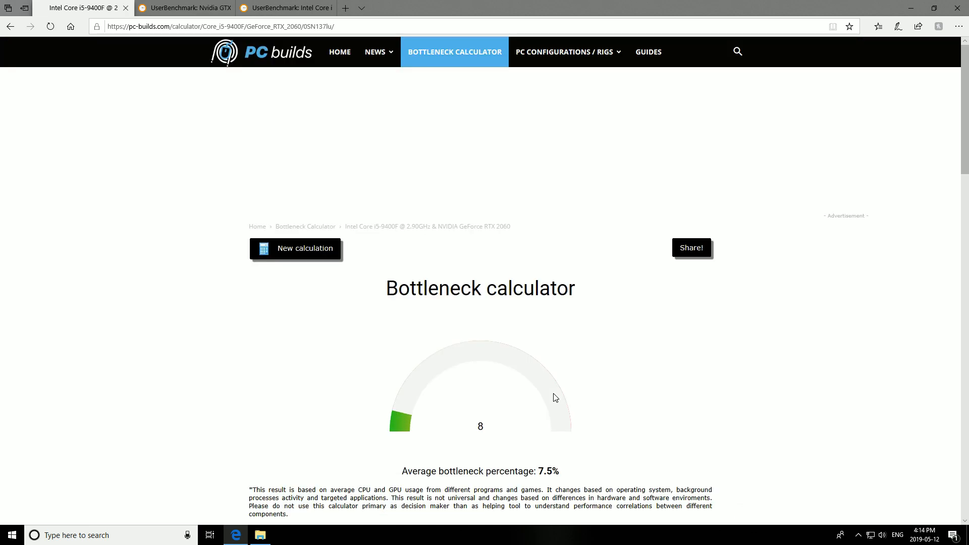
scroll(down, 3)
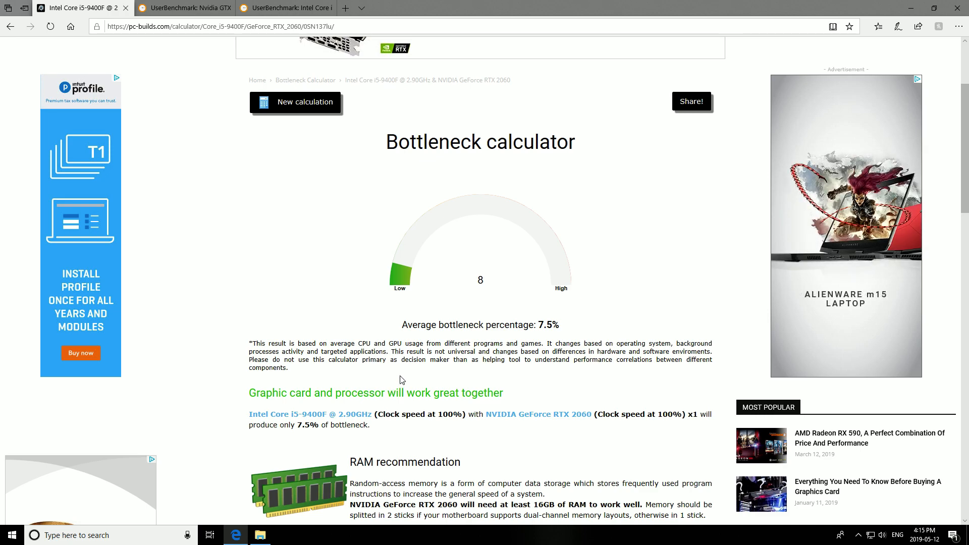
mouse_move(359, 415)
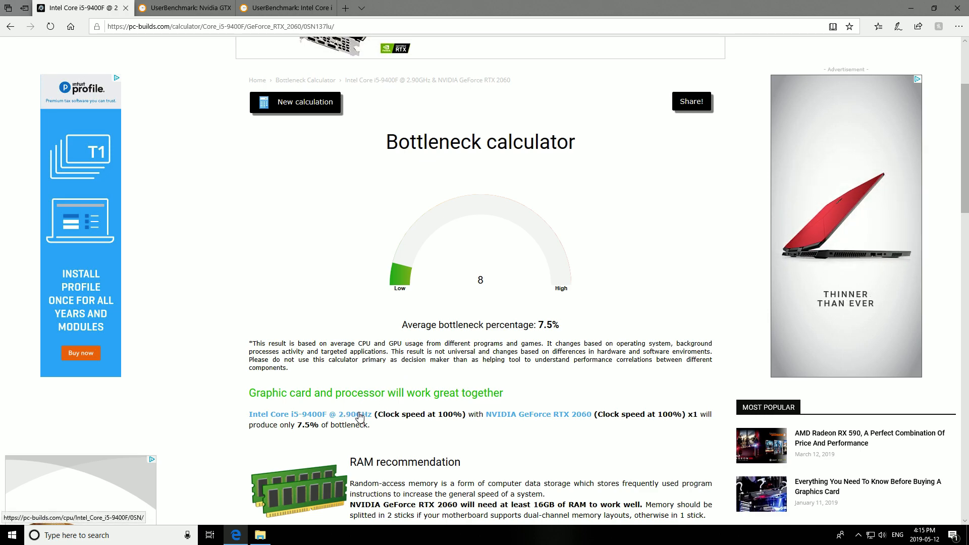
scroll(down, 3)
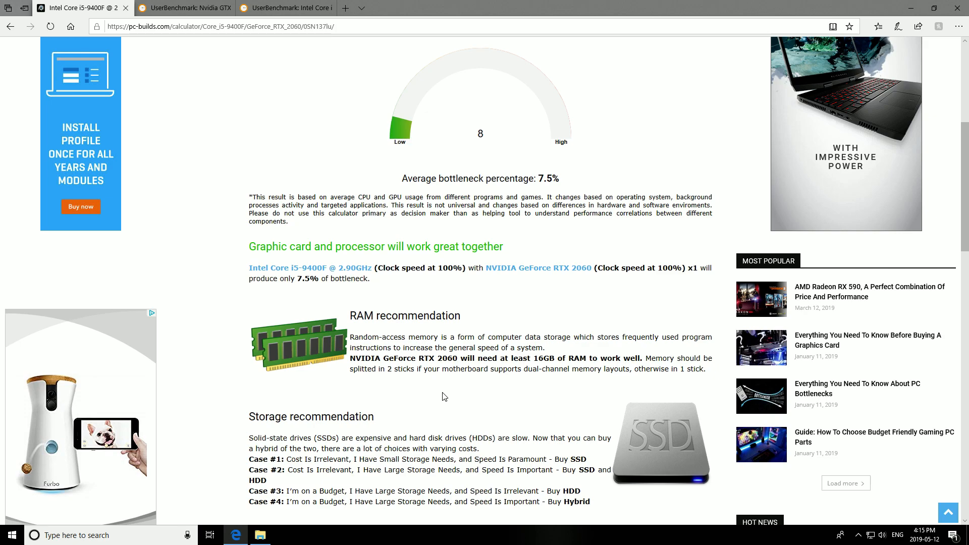
scroll(up, 3)
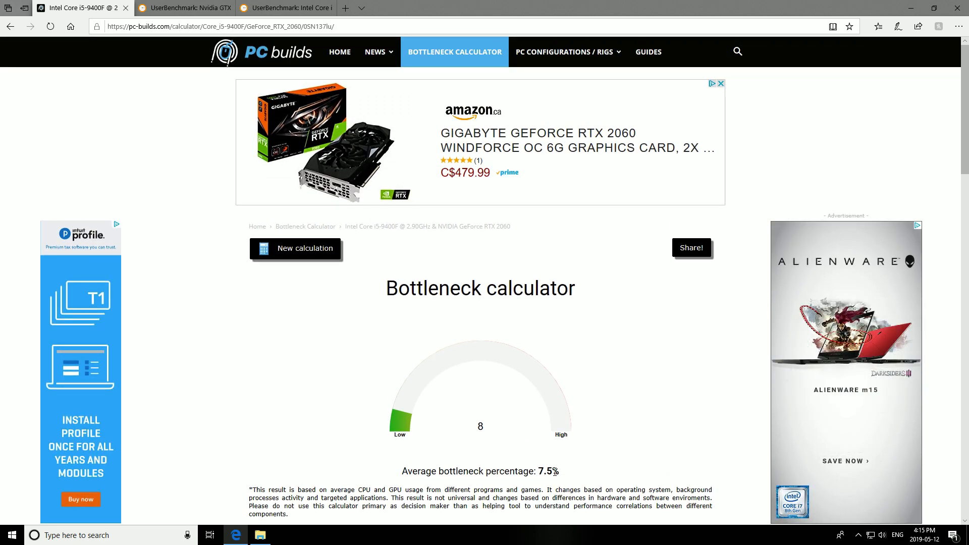
mouse_move(589, 469)
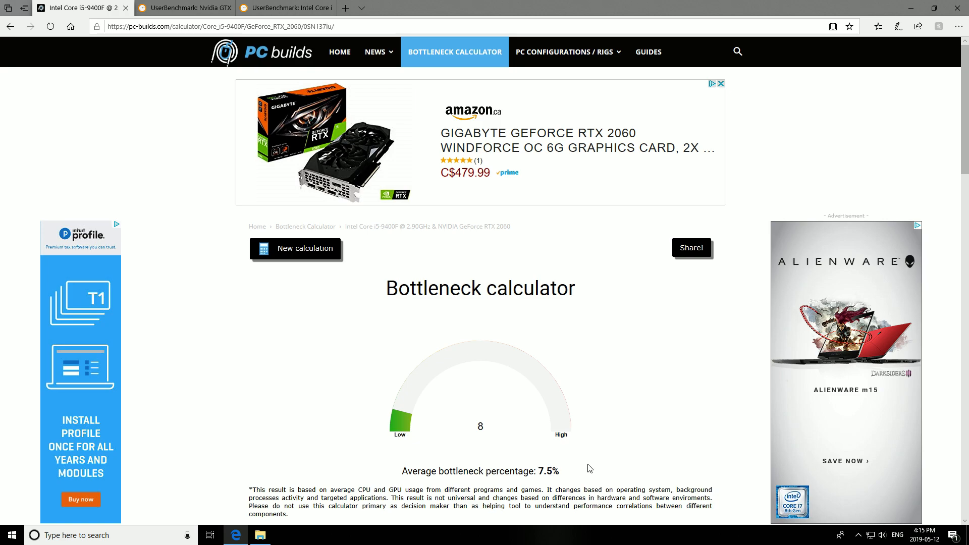
click(285, 8)
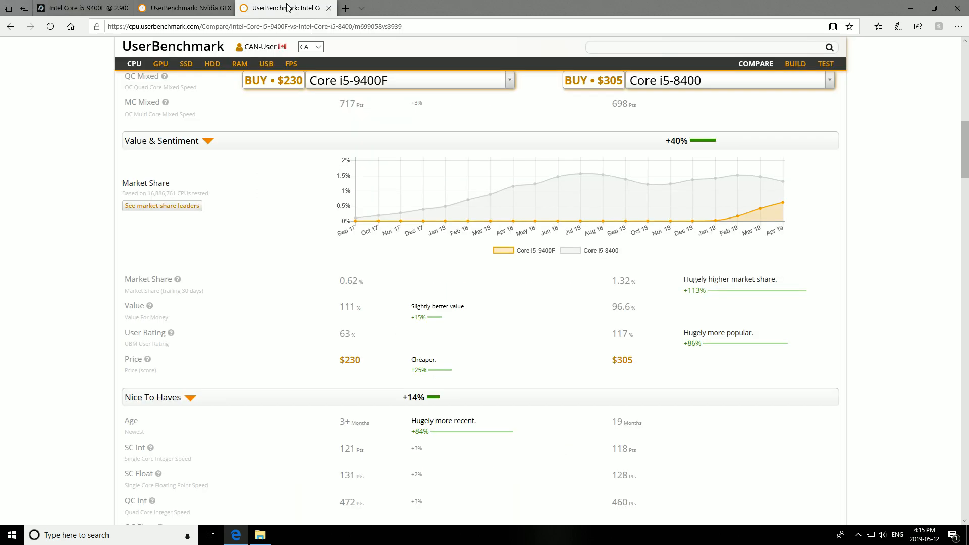
- Revisit the RTX 2060 vs GTX 1080 and i5-9400F vs i5-8400 comparisons between looks at the 7.5% result
scroll(up, 3)
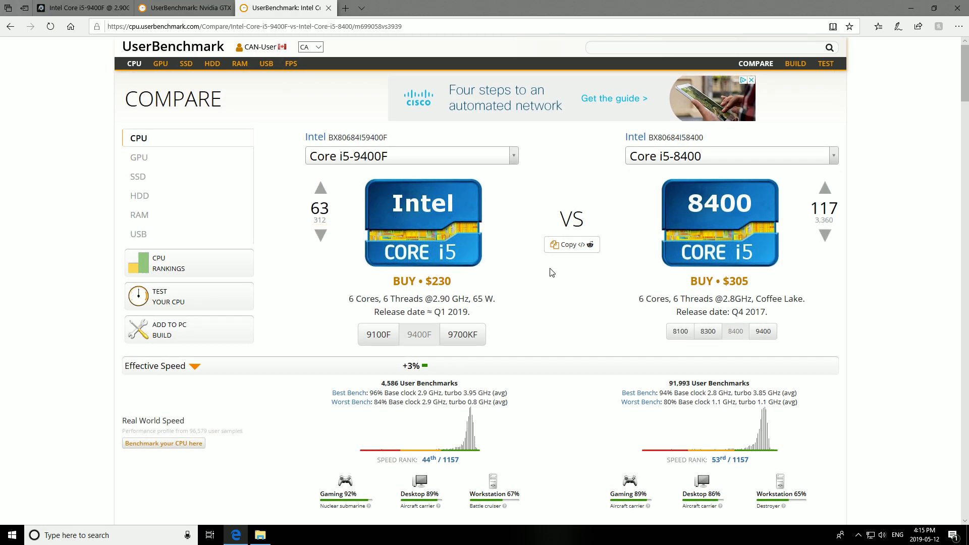
click(183, 7)
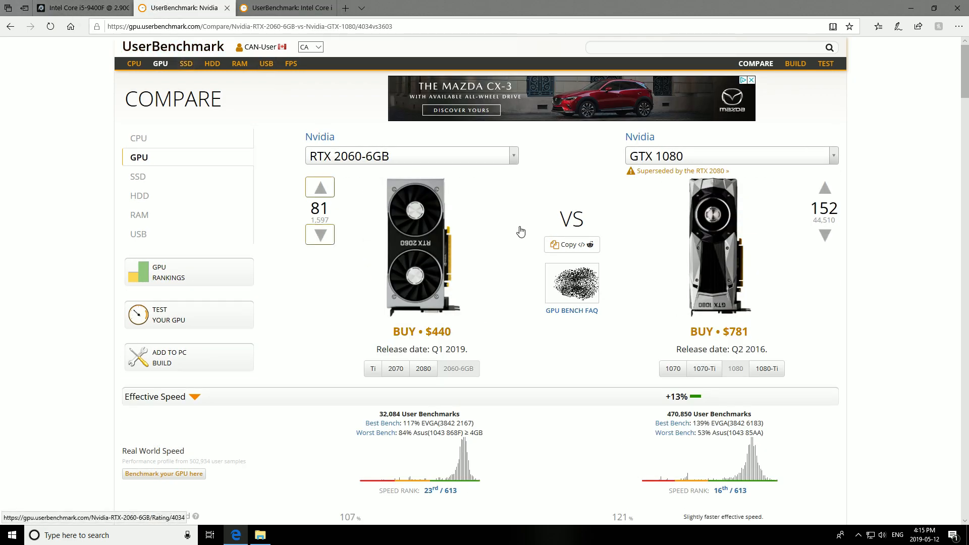
mouse_move(488, 266)
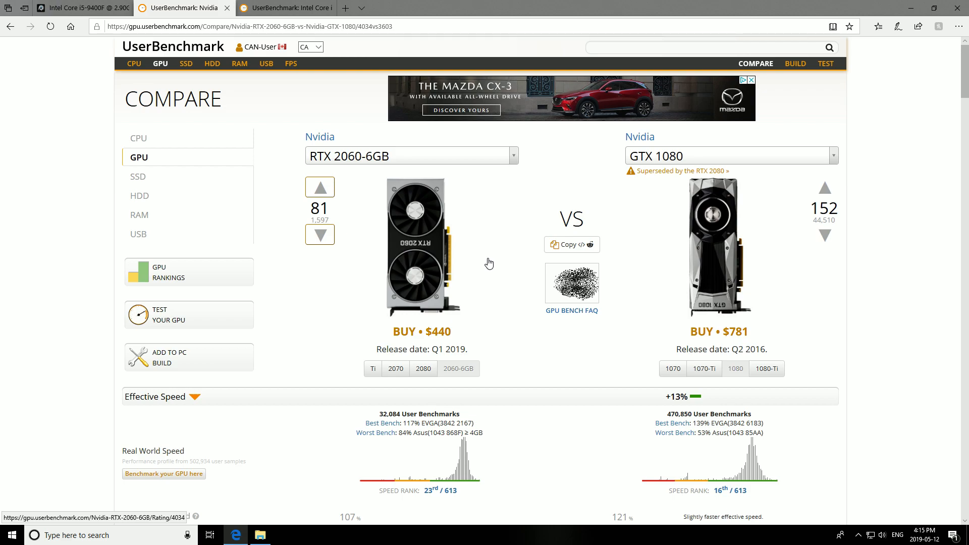
mouse_move(528, 214)
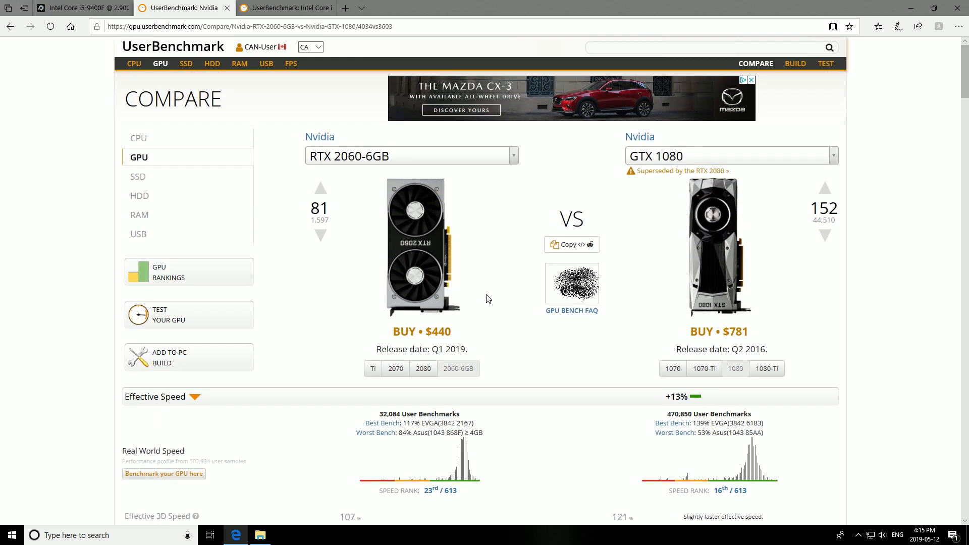
click(81, 7)
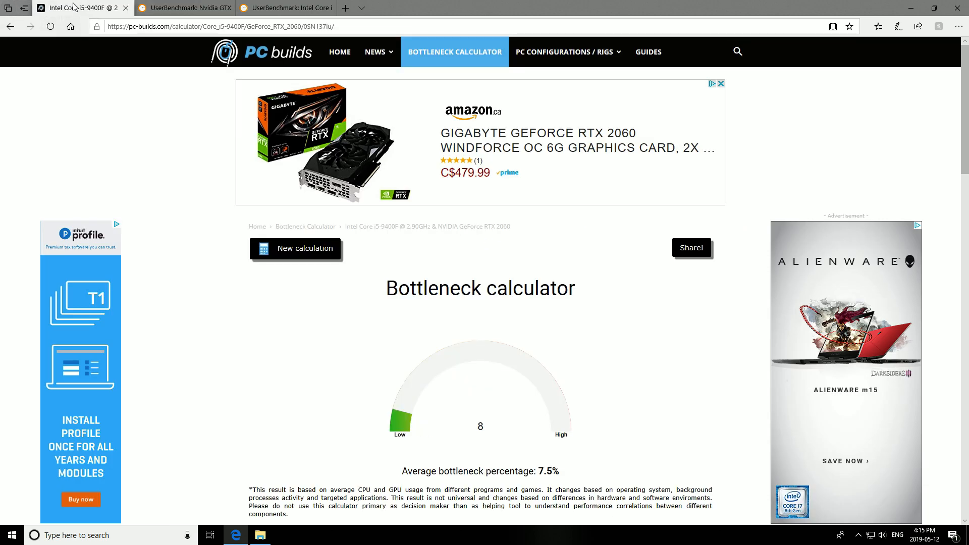
click(285, 8)
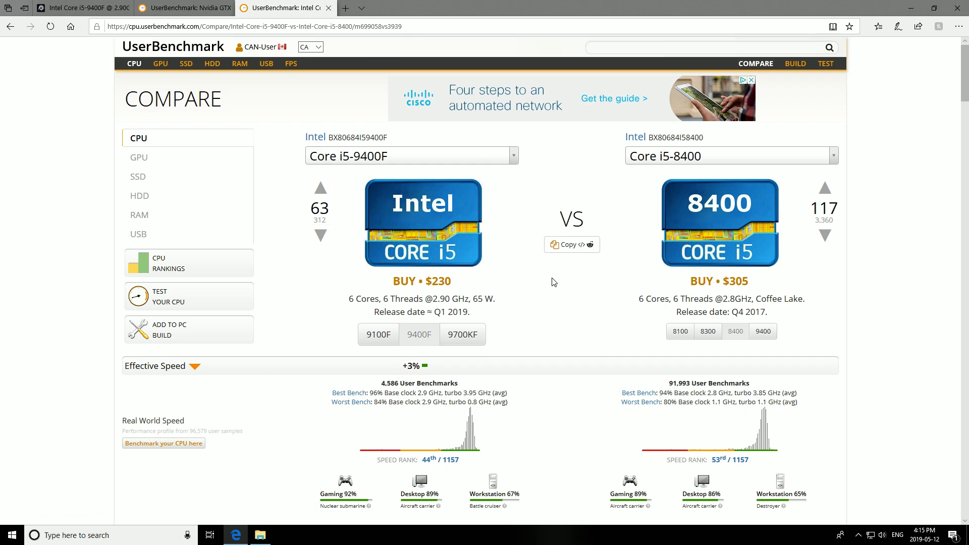
mouse_move(528, 229)
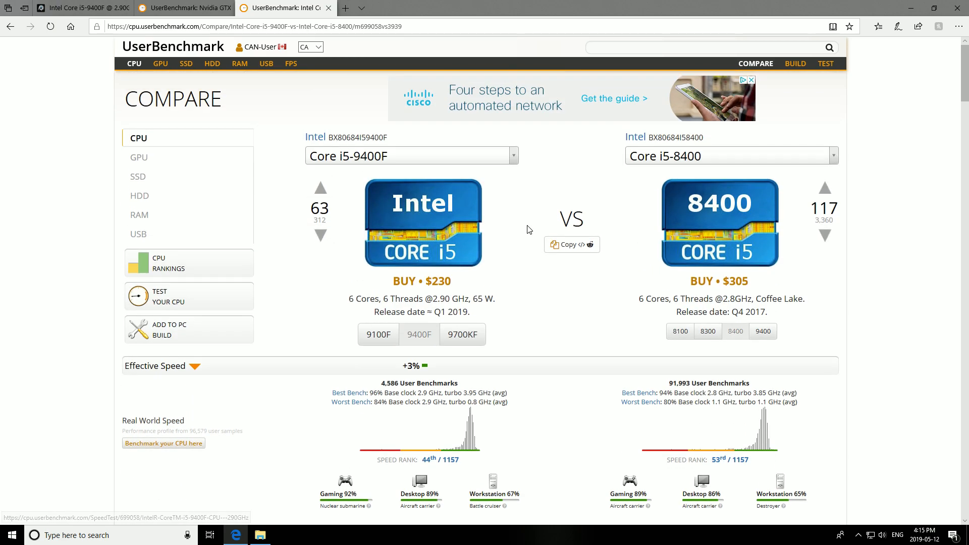
mouse_move(573, 108)
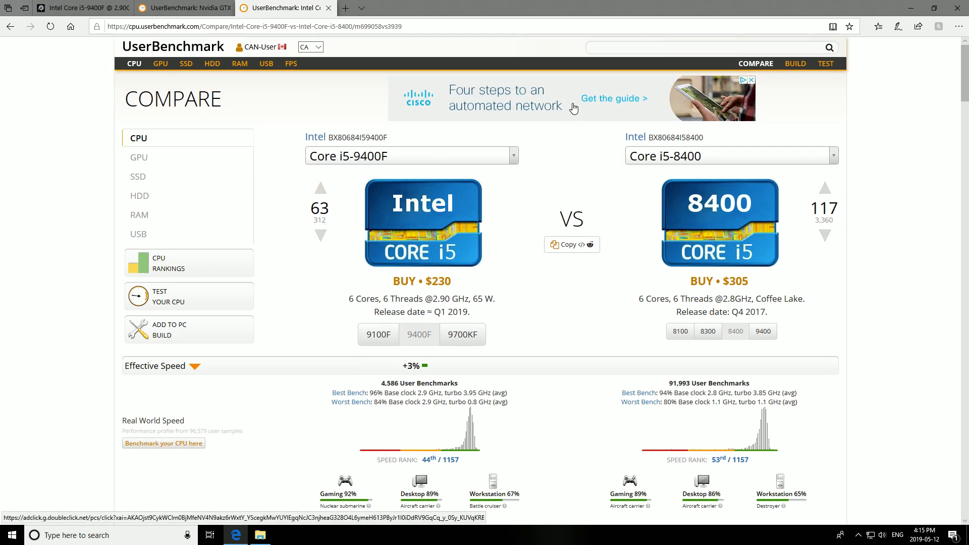
scroll(down, 3)
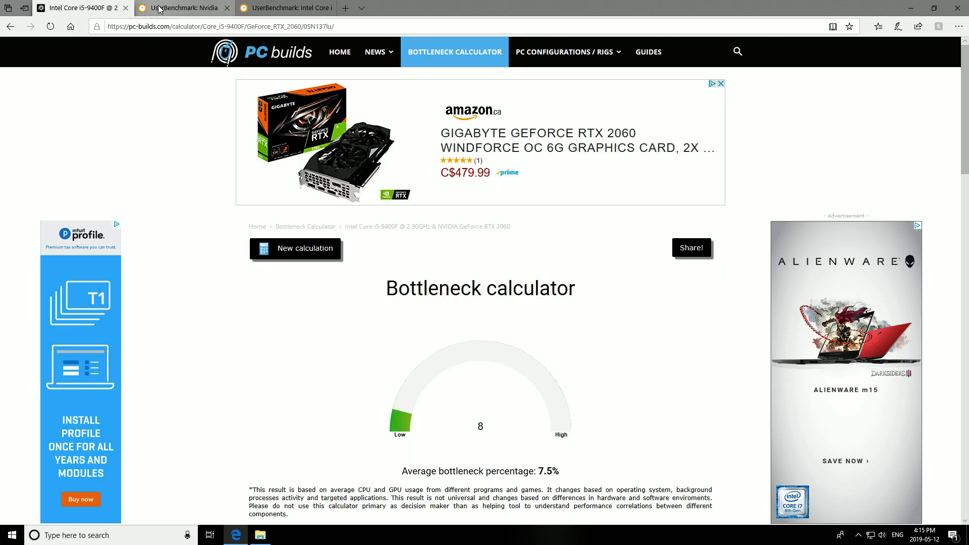
scroll(down, 3)
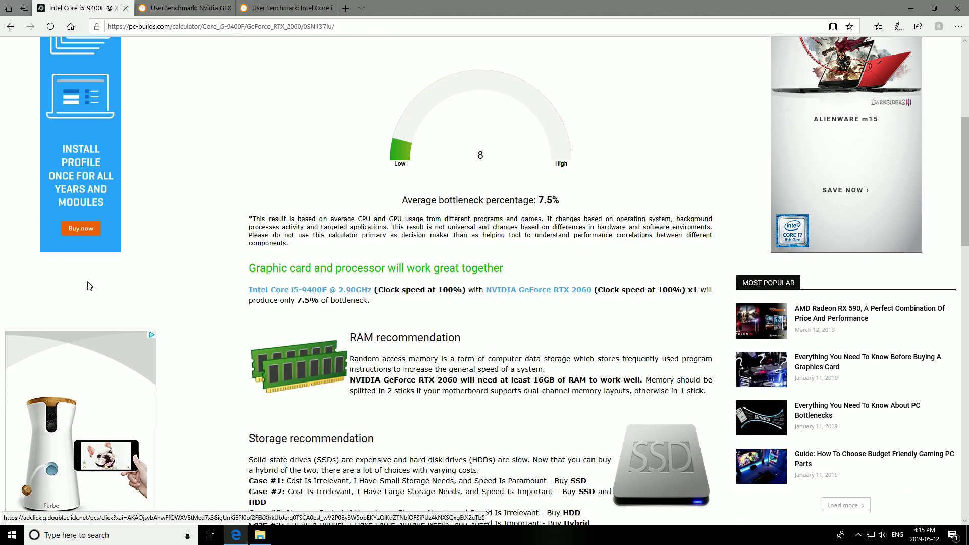
scroll(down, 3)
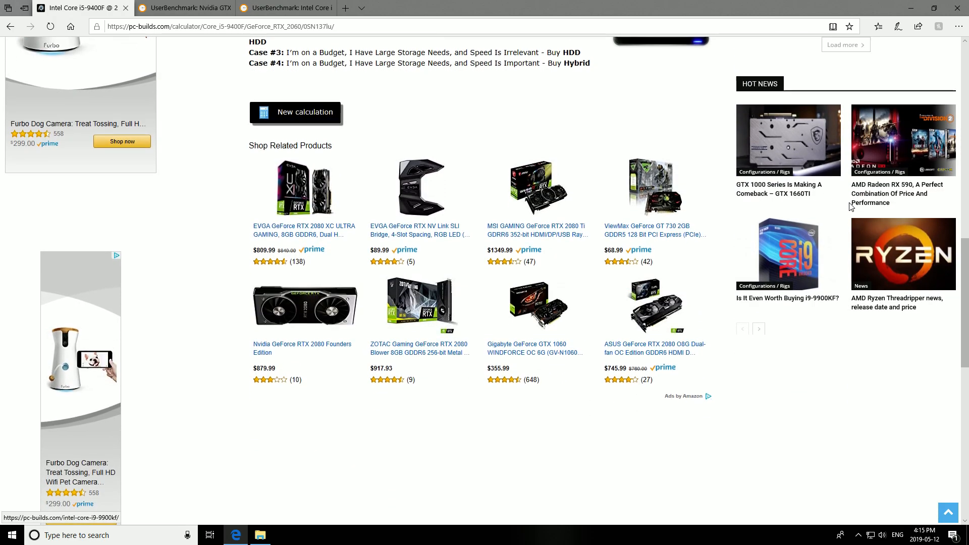
scroll(down, 3)
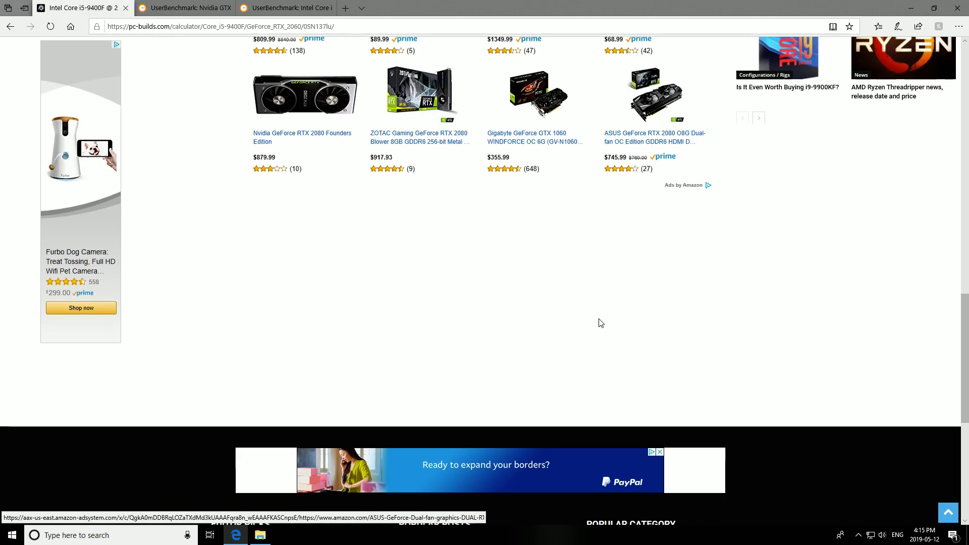
scroll(down, 3)
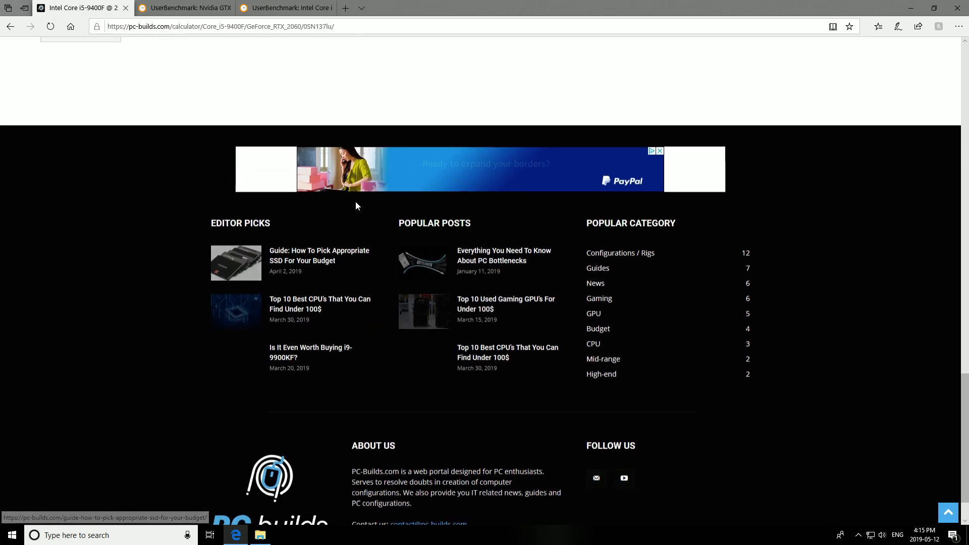
scroll(up, 3)
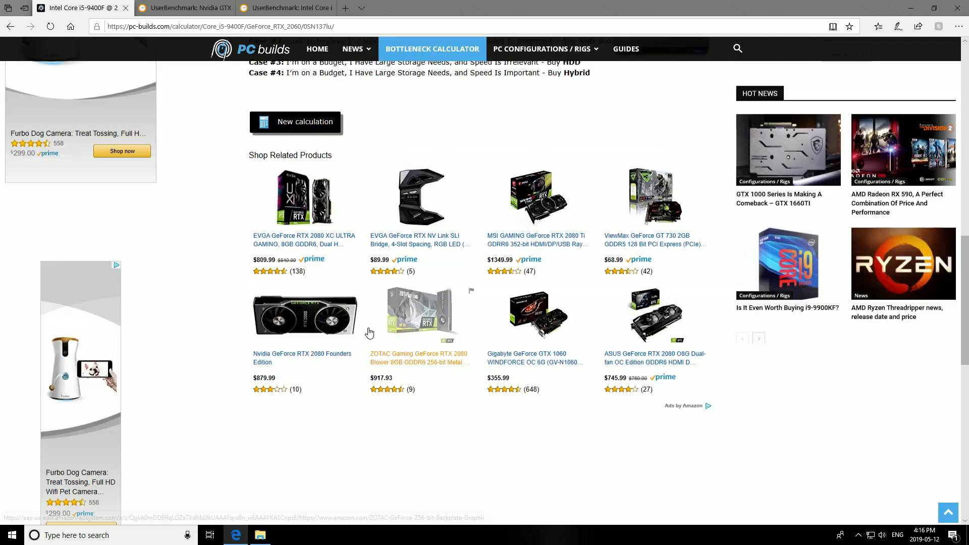
scroll(up, 3)
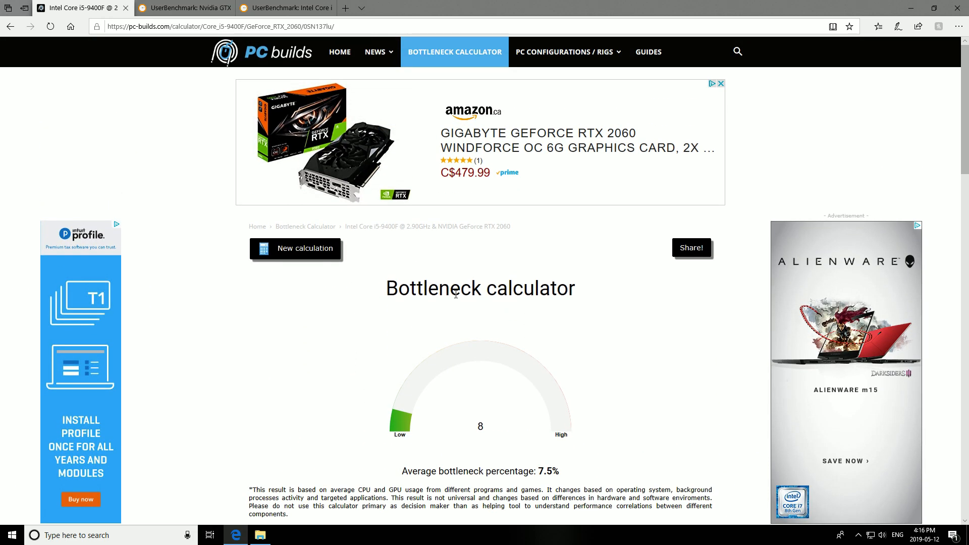